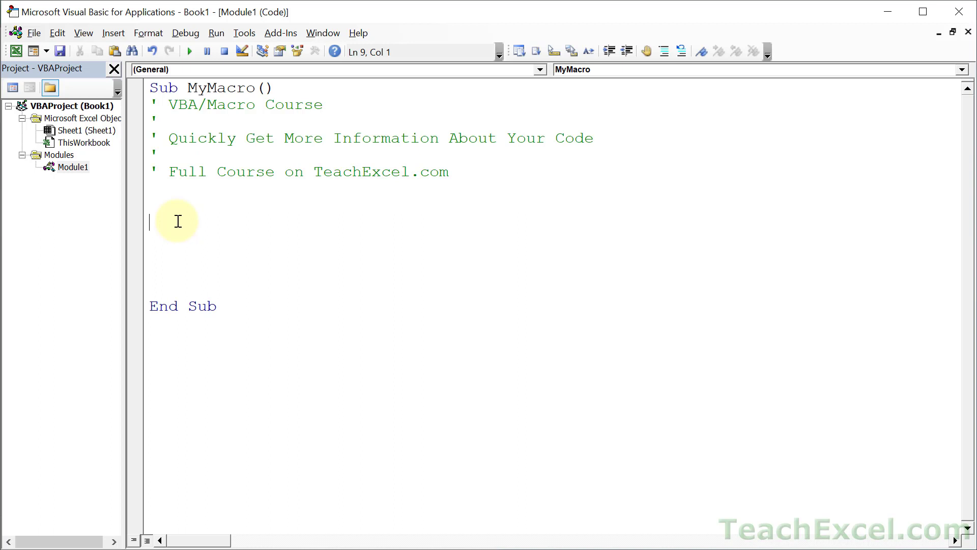
# - Type range("A1").bold into MyMacro
pyautogui.write('range')
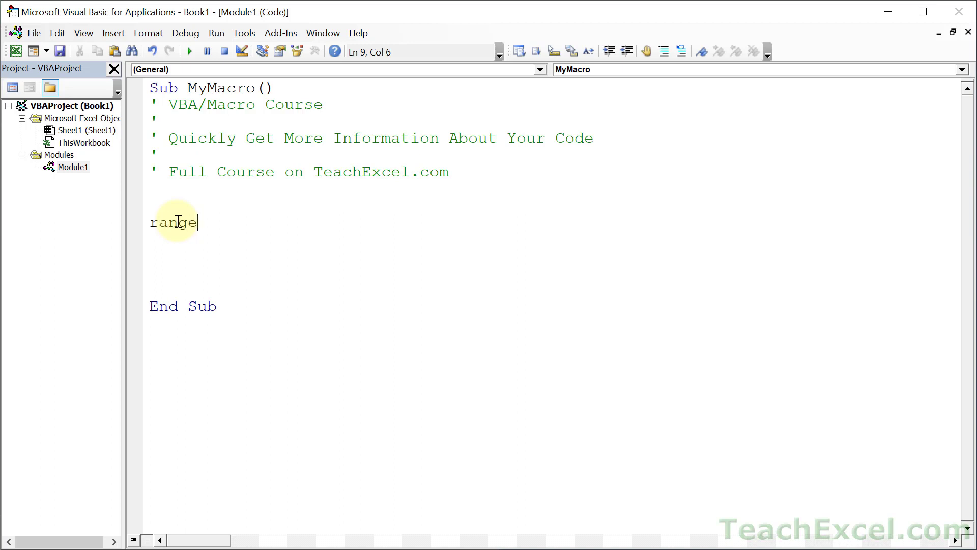
pyautogui.write('("A1')
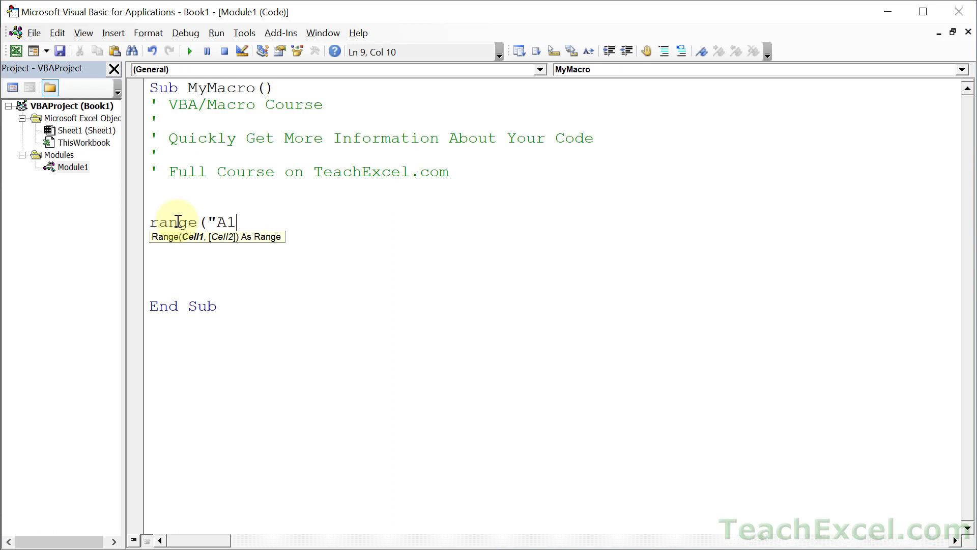
pyautogui.write('")')
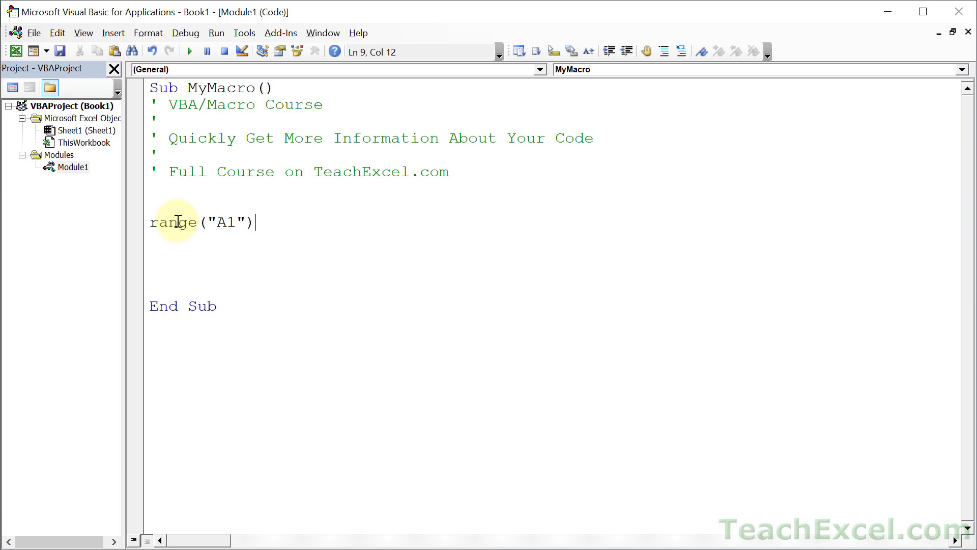
pyautogui.write('.')
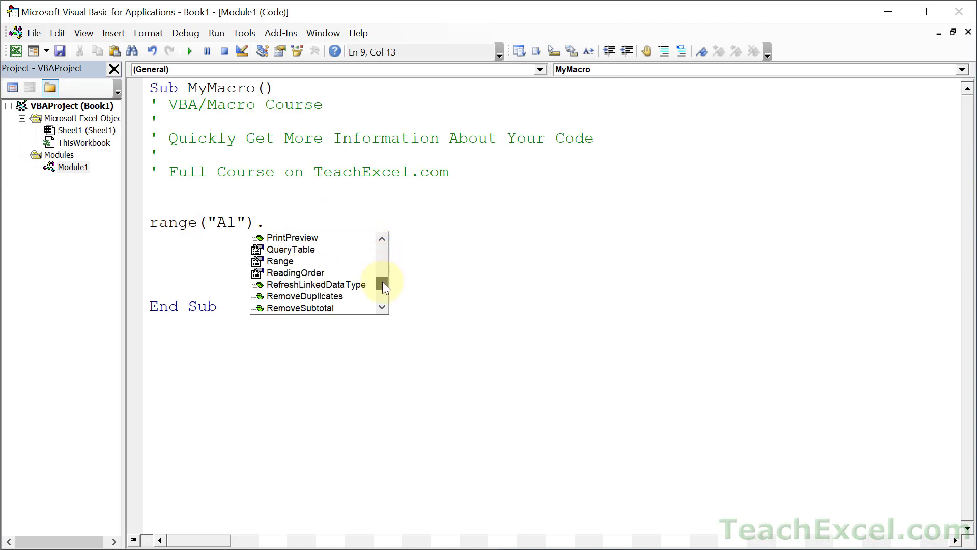
pyautogui.scroll(3)
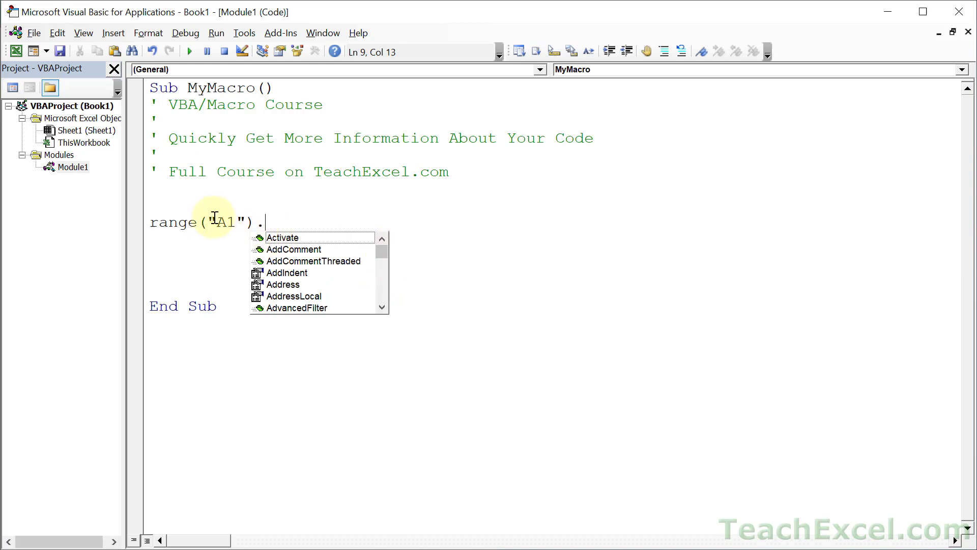
pyautogui.moveTo(256, 290)
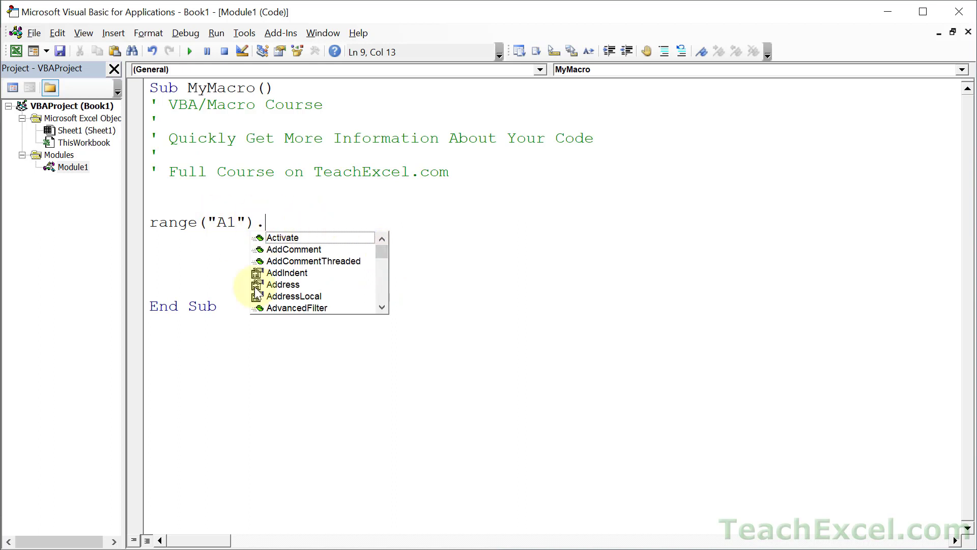
pyautogui.write('bold')
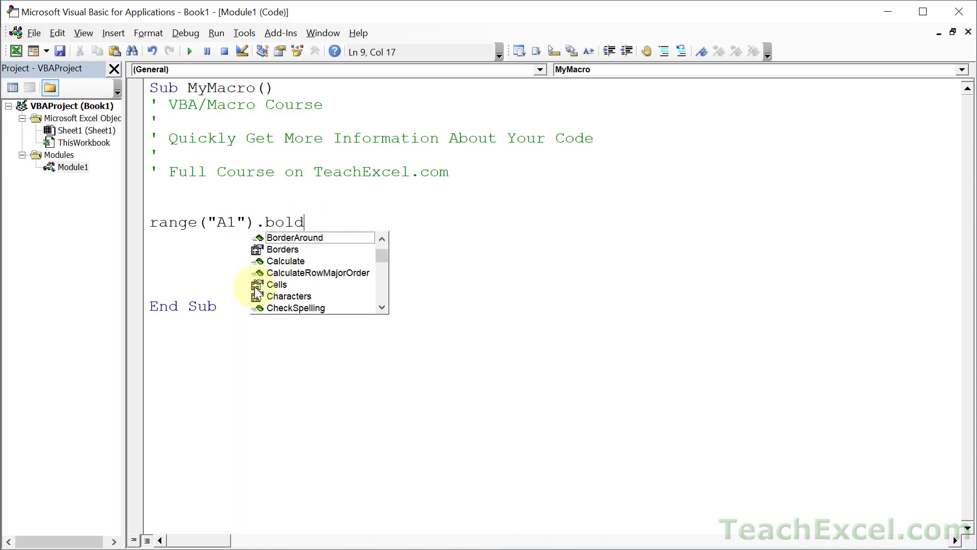
pyautogui.press('backspace')
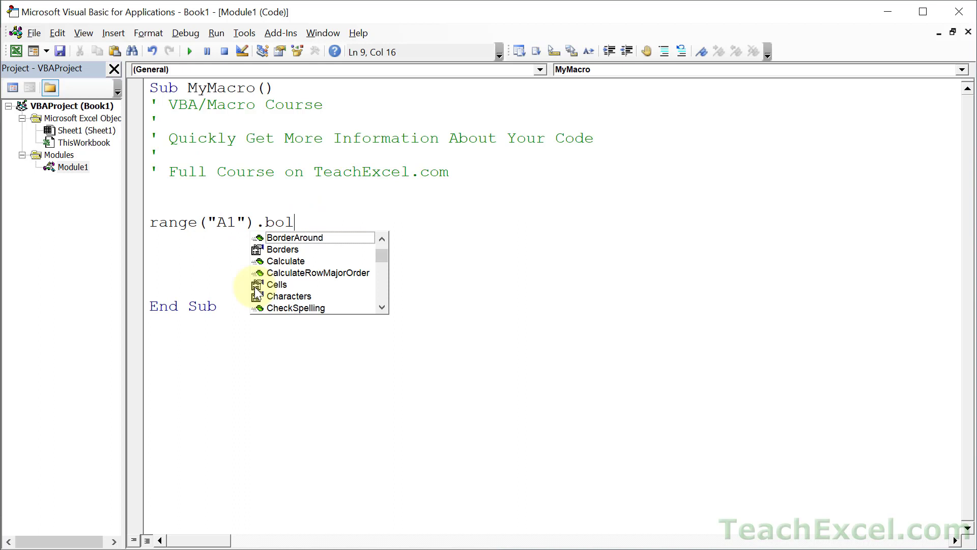
# - Erase the unfinished Range line and bring up Excel to begin recording a macro
pyautogui.press('BackSpace')
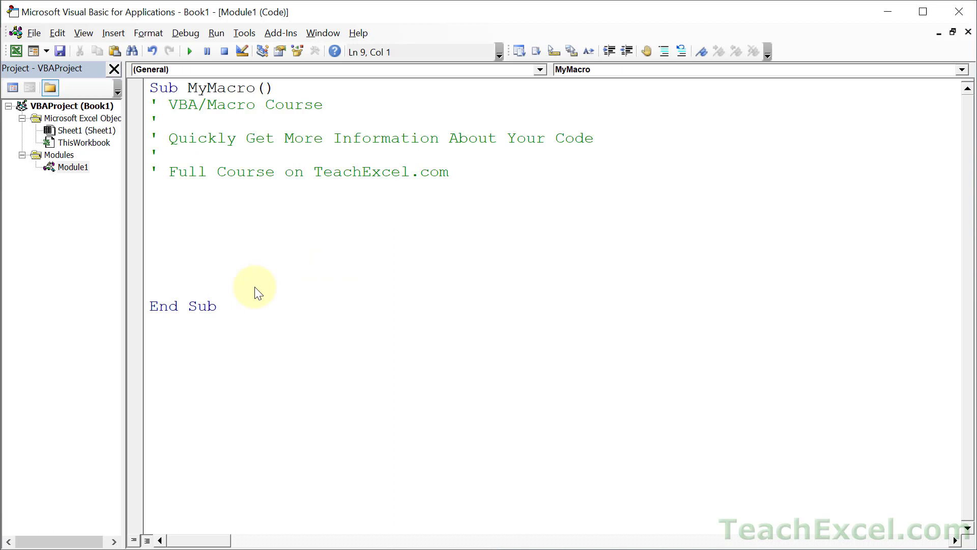
pyautogui.click(150, 222)
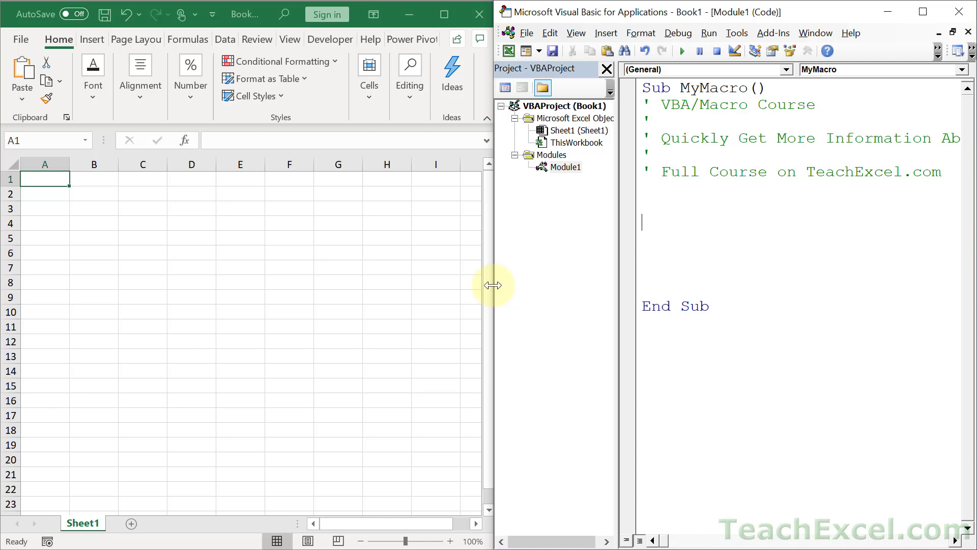
pyautogui.moveTo(669, 277)
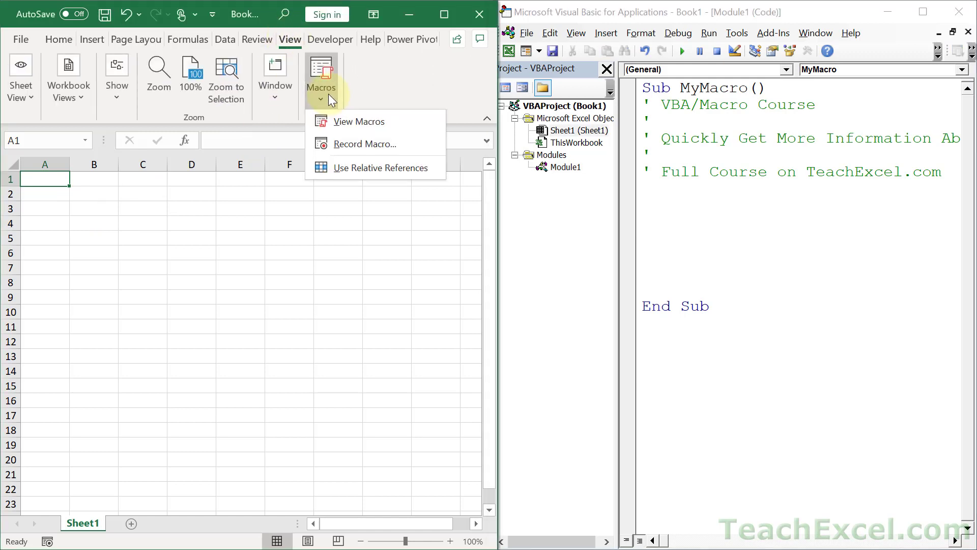
pyautogui.click(358, 150)
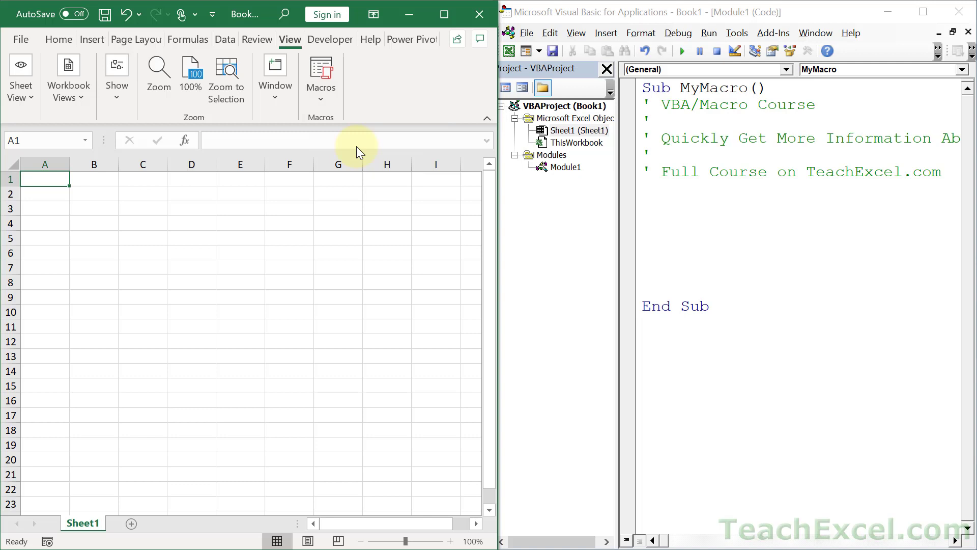
# - Start recording Macro5 and open Module2's code beside the workbook
pyautogui.click(320, 72)
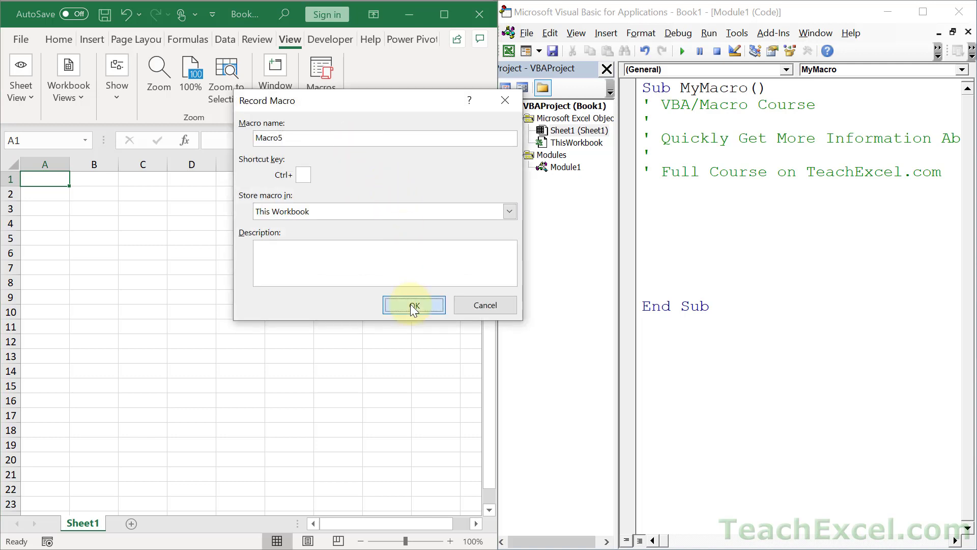
pyautogui.click(413, 305)
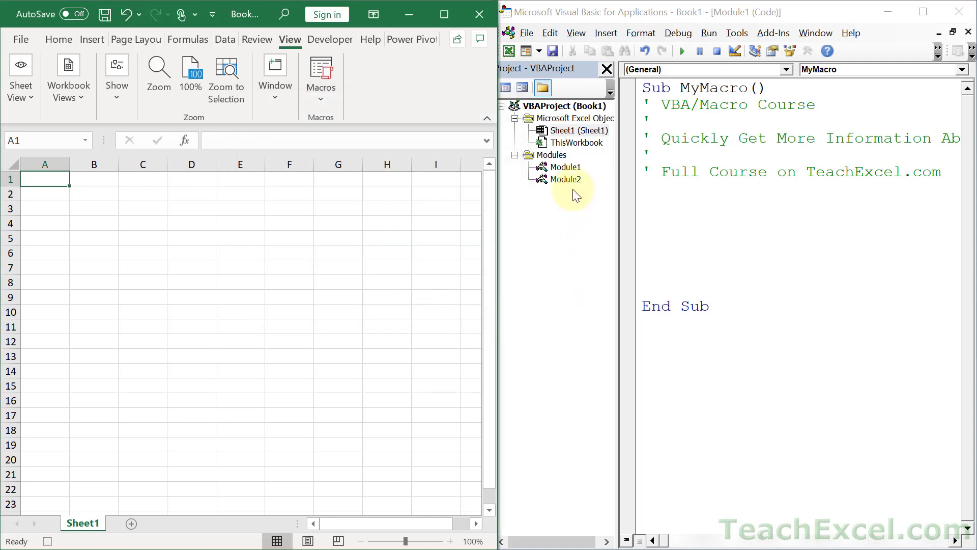
pyautogui.doubleClick(566, 178)
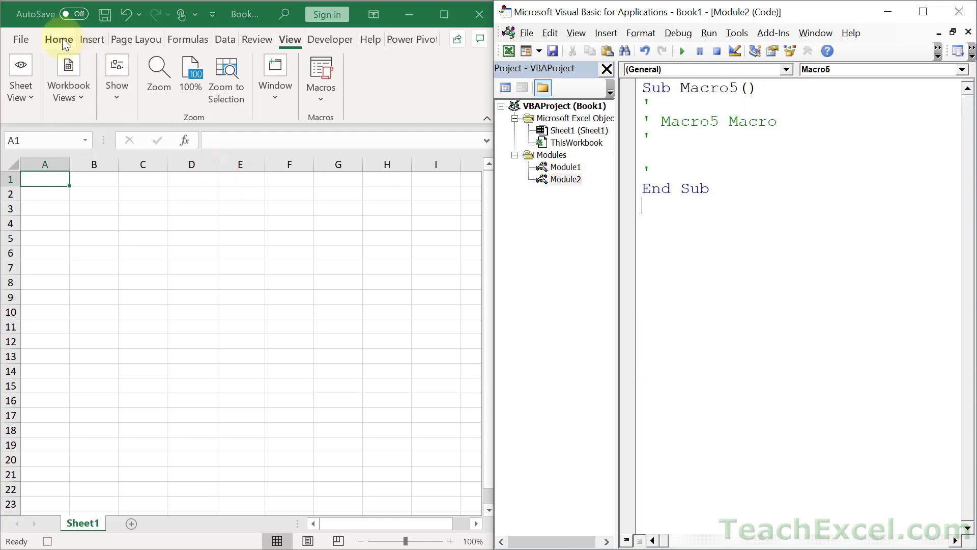
# - Toggle Bold on cell A1 from Home > Font, recording Selection.Font.Bold True then False
pyautogui.click(58, 39)
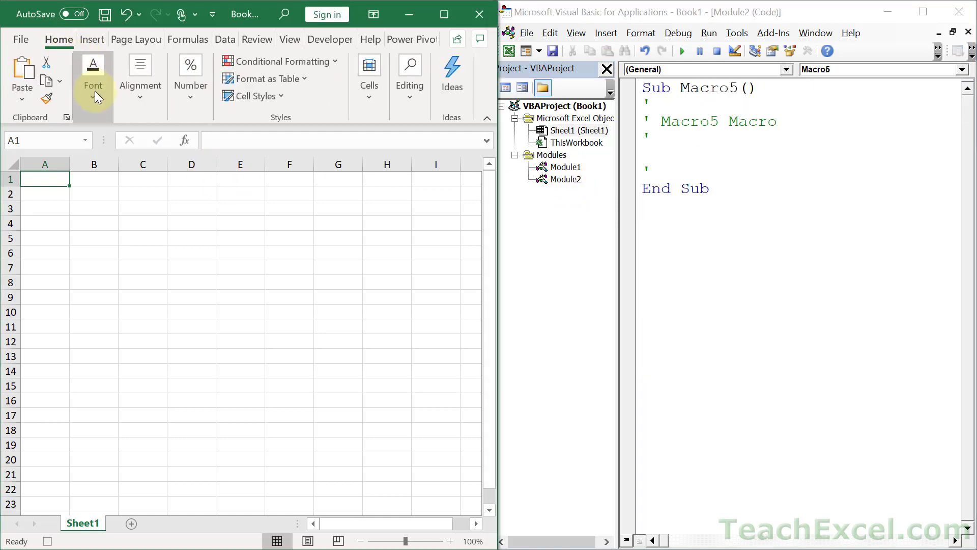
pyautogui.click(94, 78)
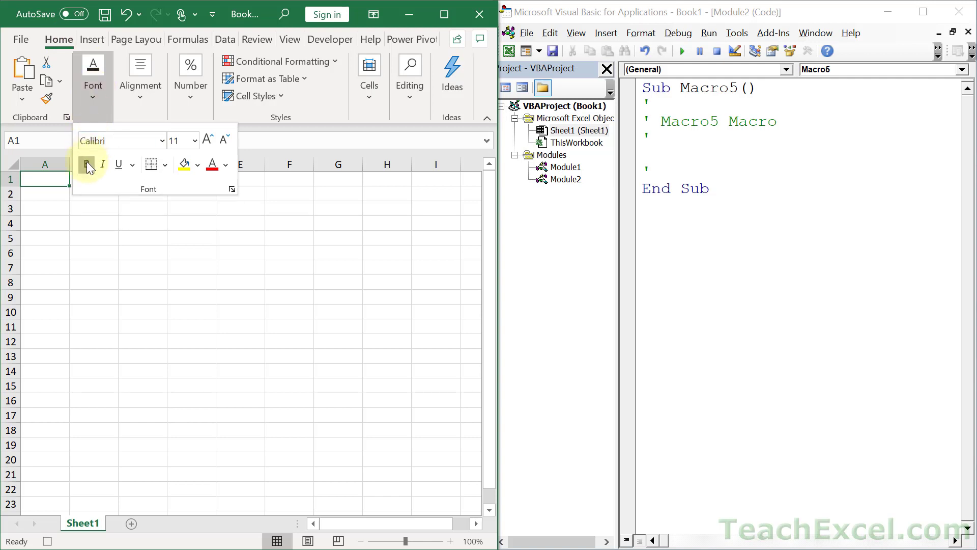
pyautogui.click(87, 164)
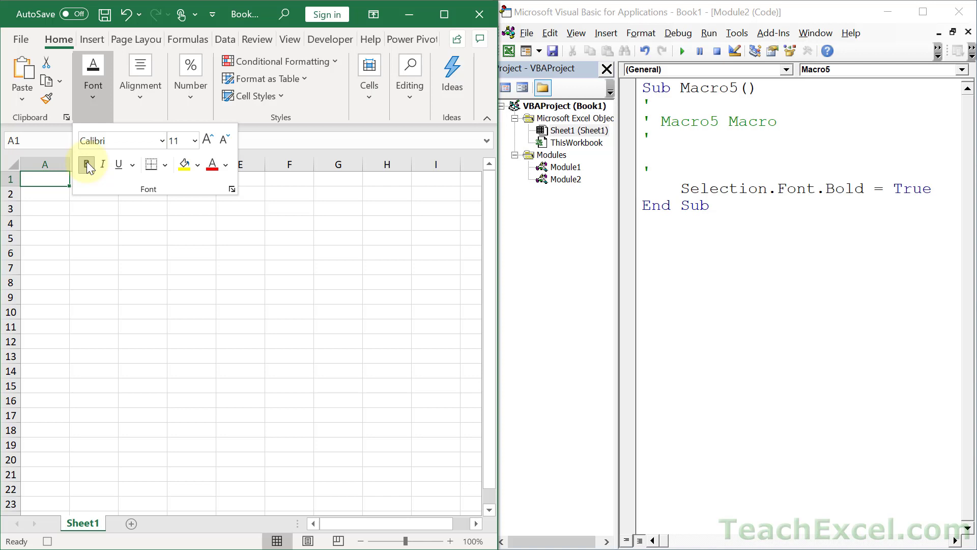
pyautogui.moveTo(693, 269)
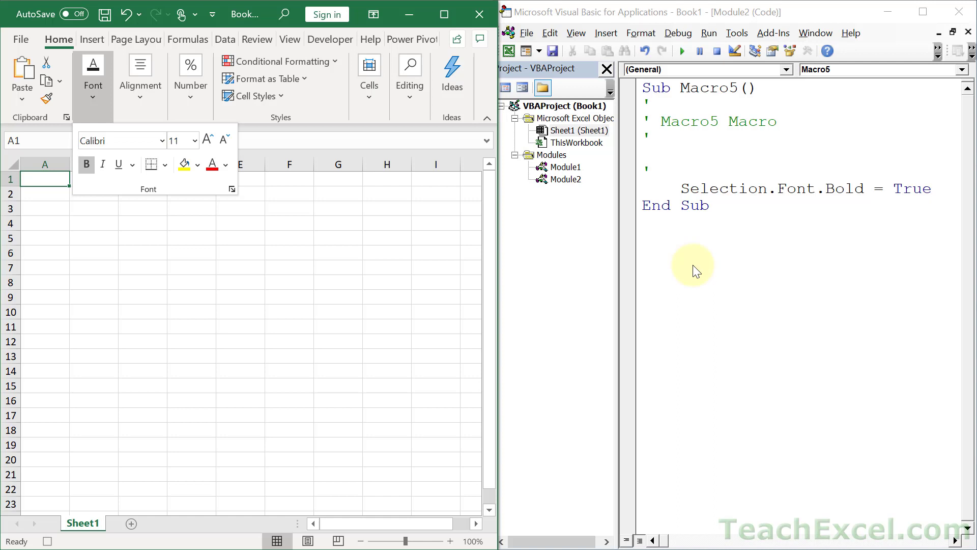
pyautogui.moveTo(96, 171)
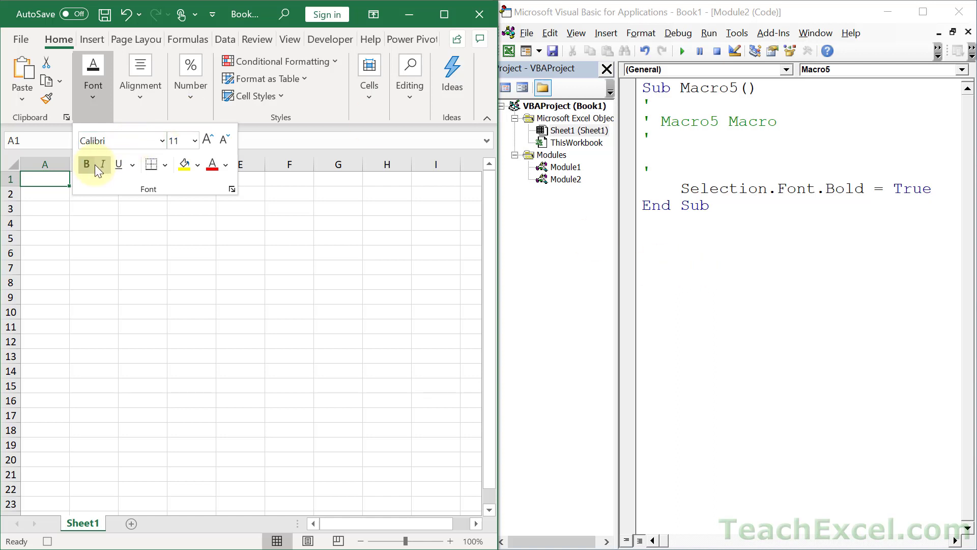
pyautogui.write('Selection.Font.Bold = False')
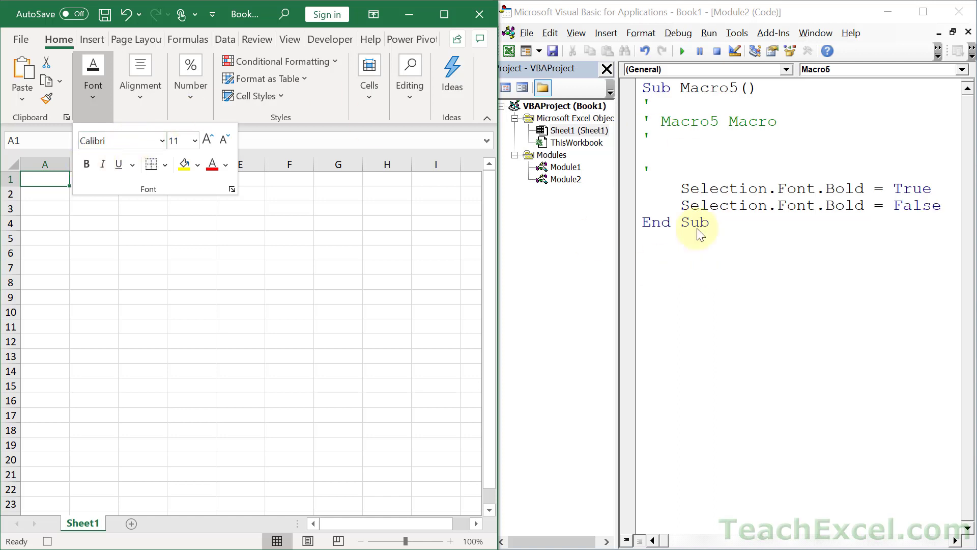
pyautogui.moveTo(671, 311)
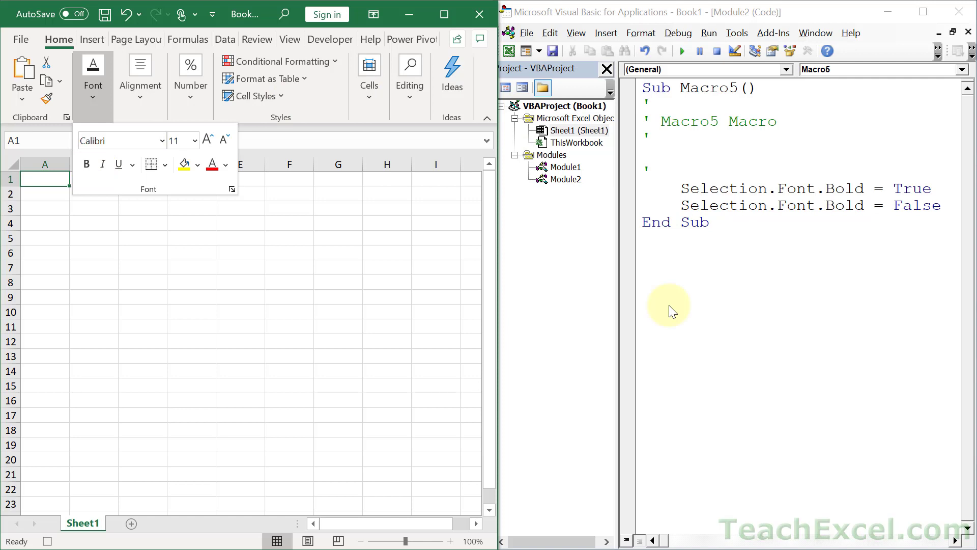
pyautogui.moveTo(289, 39)
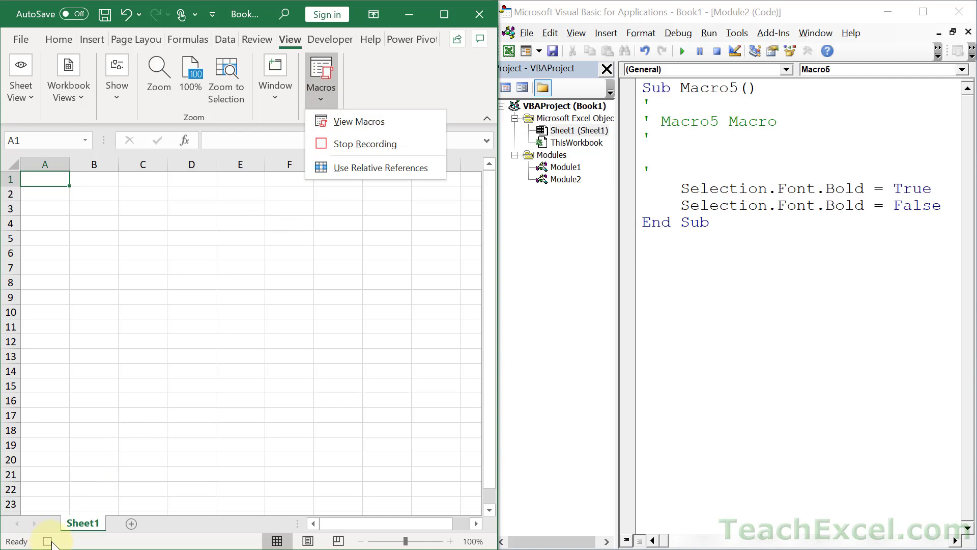
pyautogui.moveTo(356, 144)
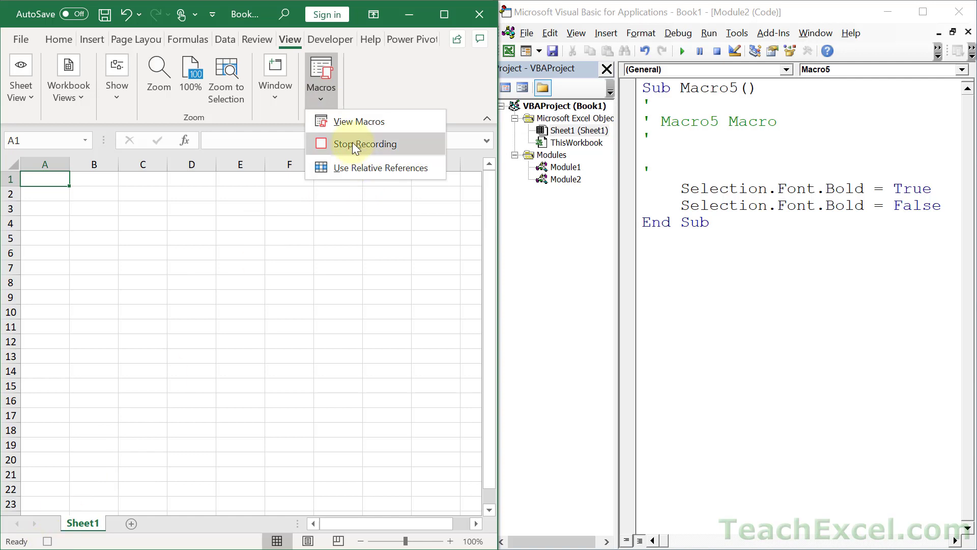
# - Stop the Macro5 recording from View > Macros
pyautogui.click(365, 143)
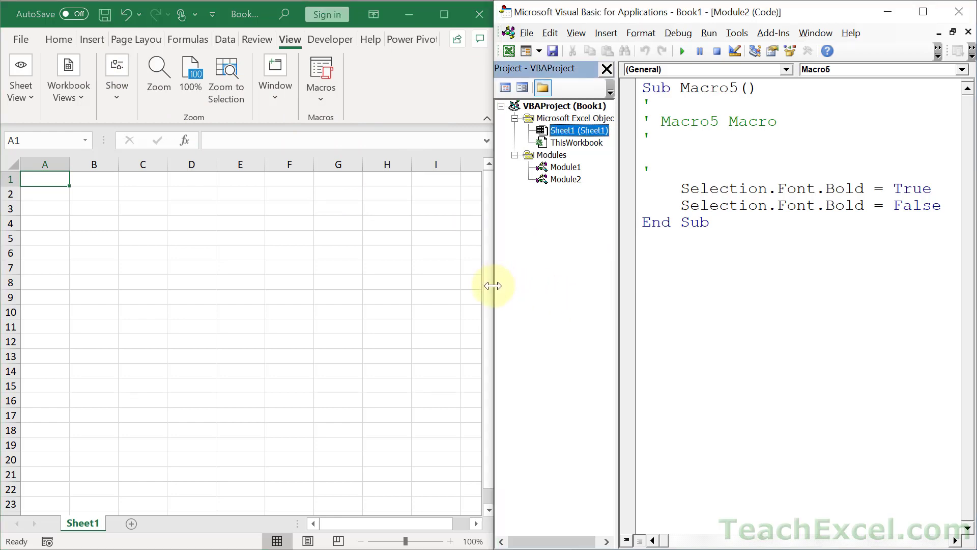
# - Return to the VBA editor and select the word Selection in Macro5
pyautogui.click(921, 12)
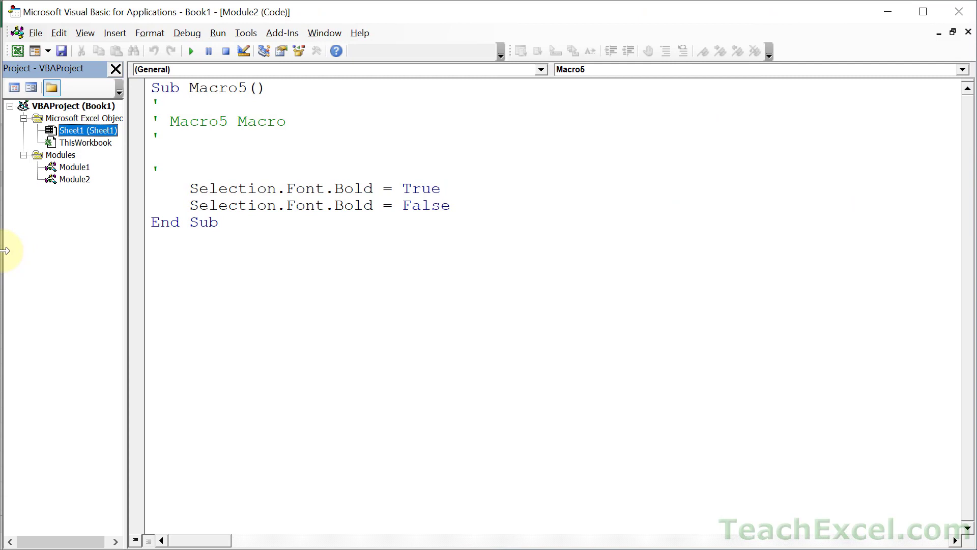
pyautogui.moveTo(301, 275)
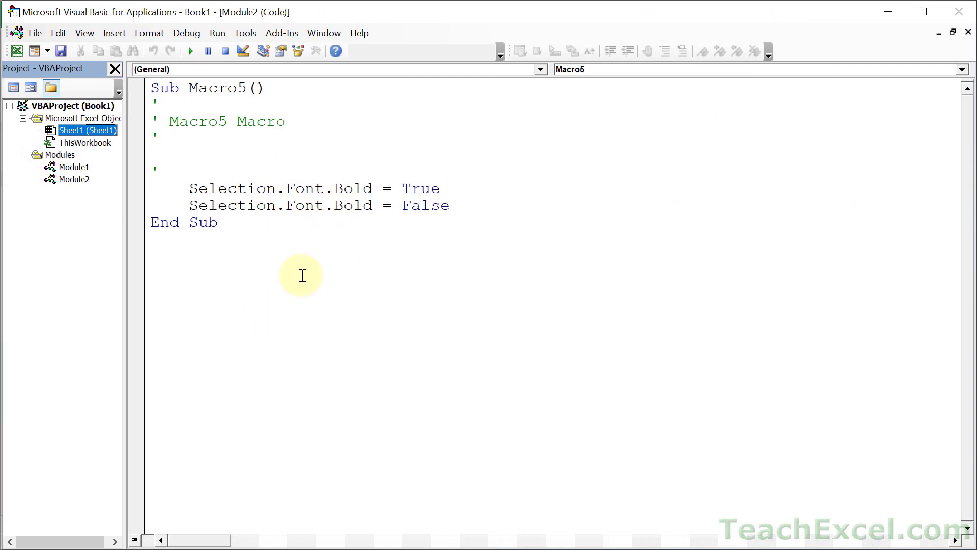
pyautogui.doubleClick(232, 188)
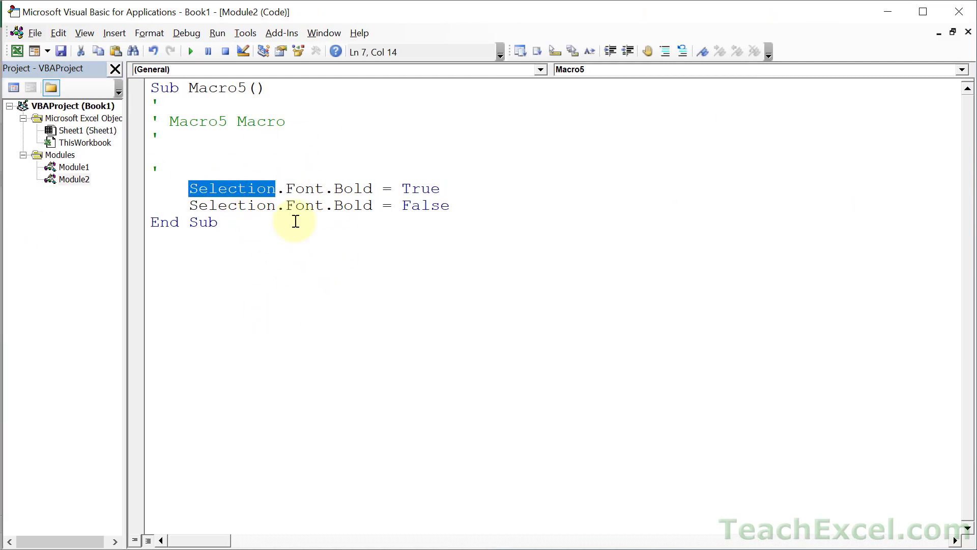
pyautogui.moveTo(272, 182)
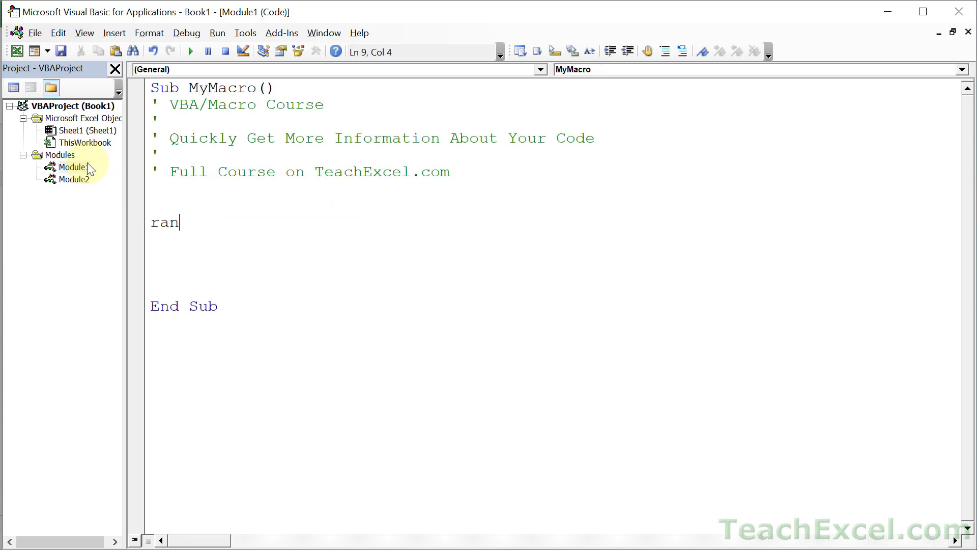
# - Complete Range("A1").Font.Bold = True in MyMacro and start a new line below
pyautogui.write('ge("A1"')
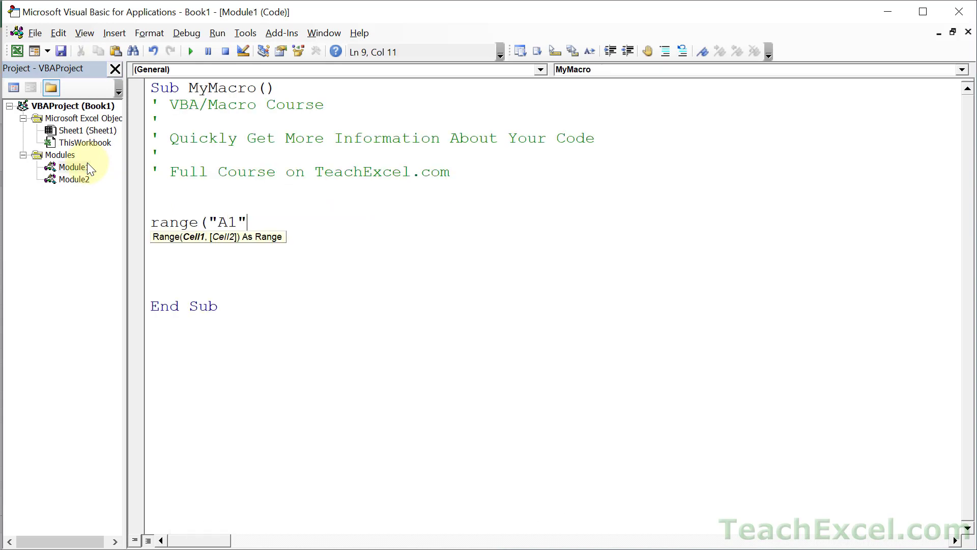
pyautogui.write(').Font.Bold = True')
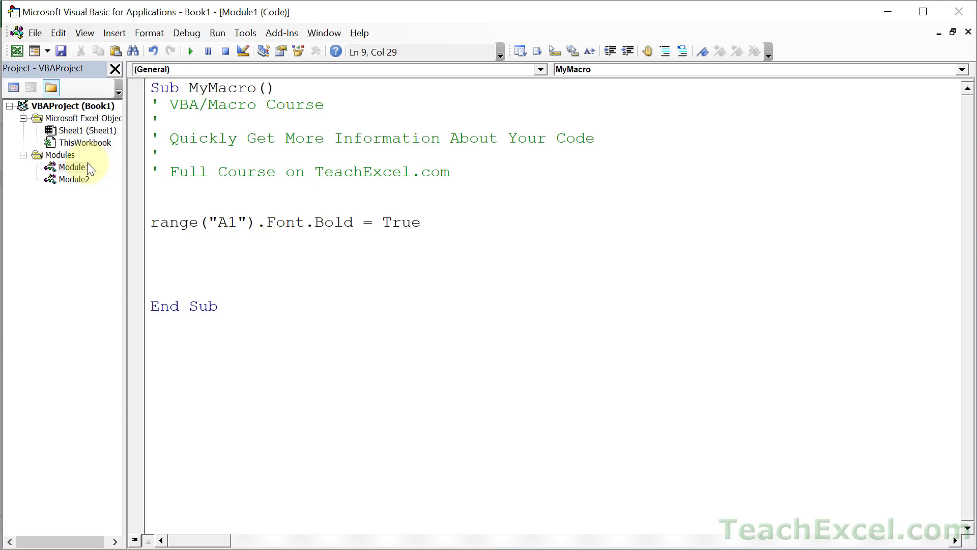
pyautogui.click(420, 222)
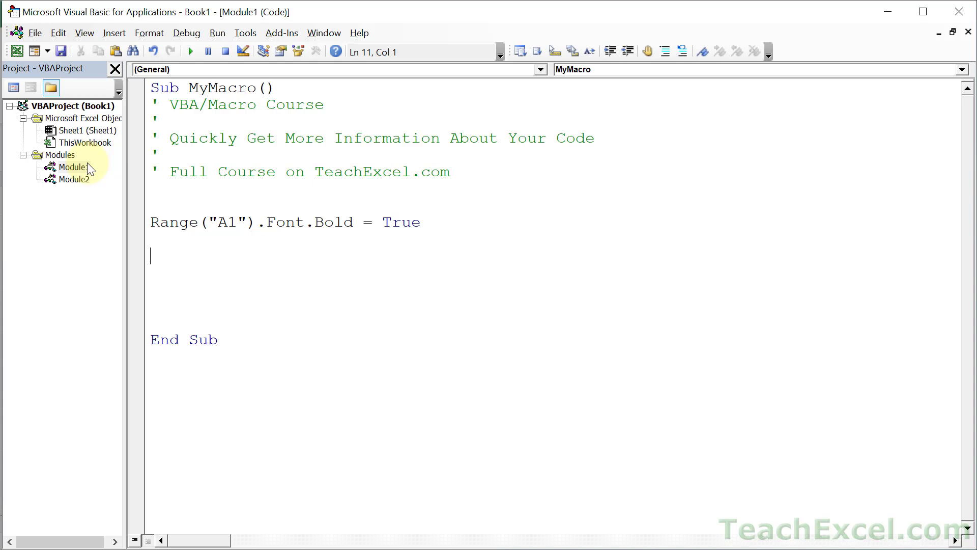
# - Type range("A1").Font.bo on the new MyMacro line
pyautogui.write('rang')
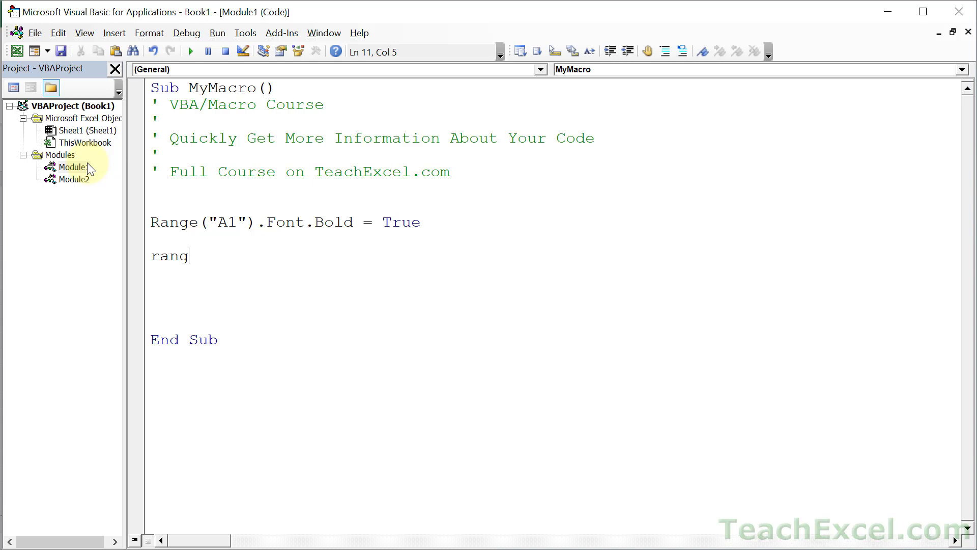
pyautogui.write('e("A1')
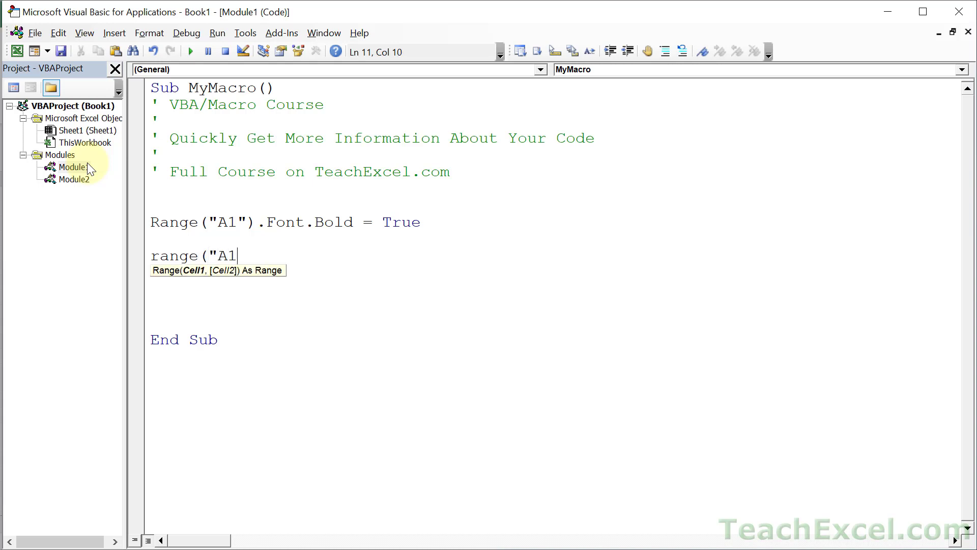
pyautogui.write('")')
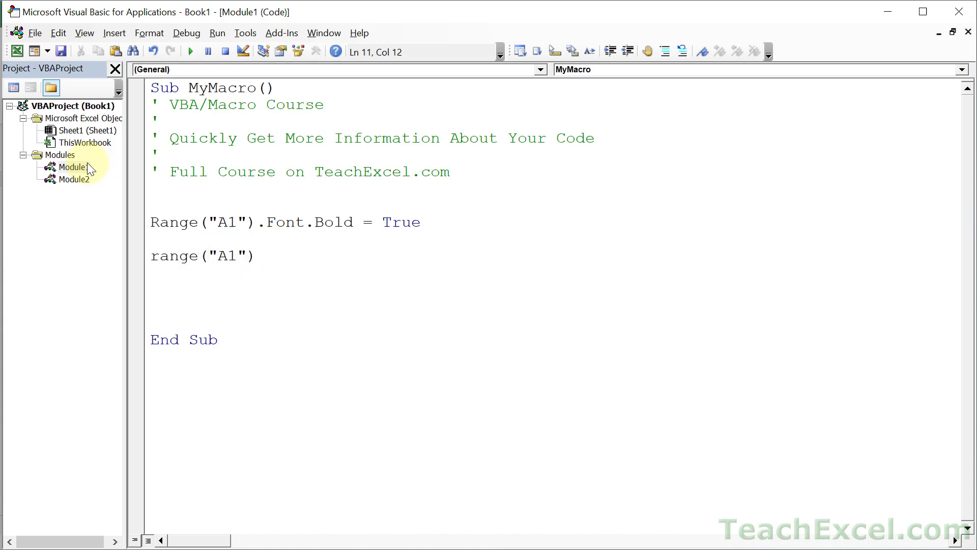
pyautogui.write('.Font')
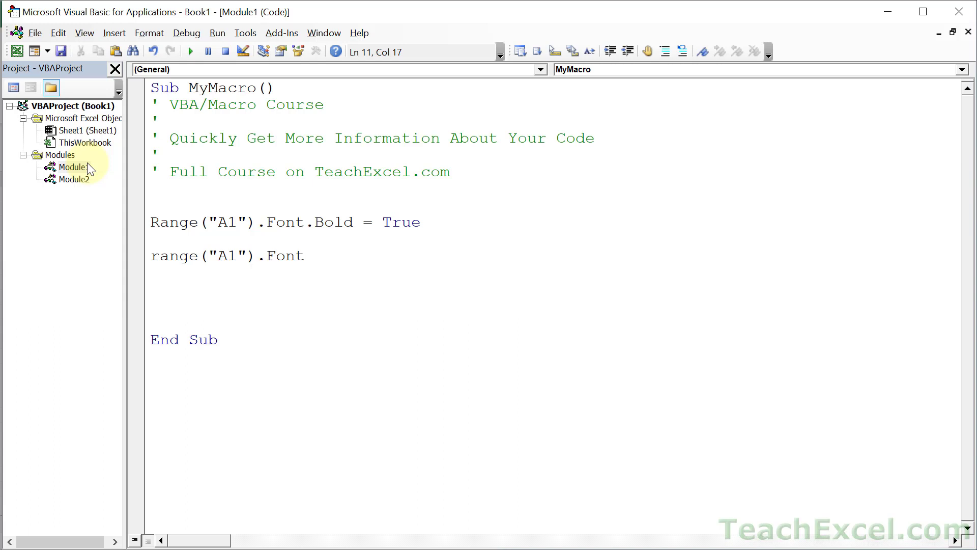
pyautogui.write('.')
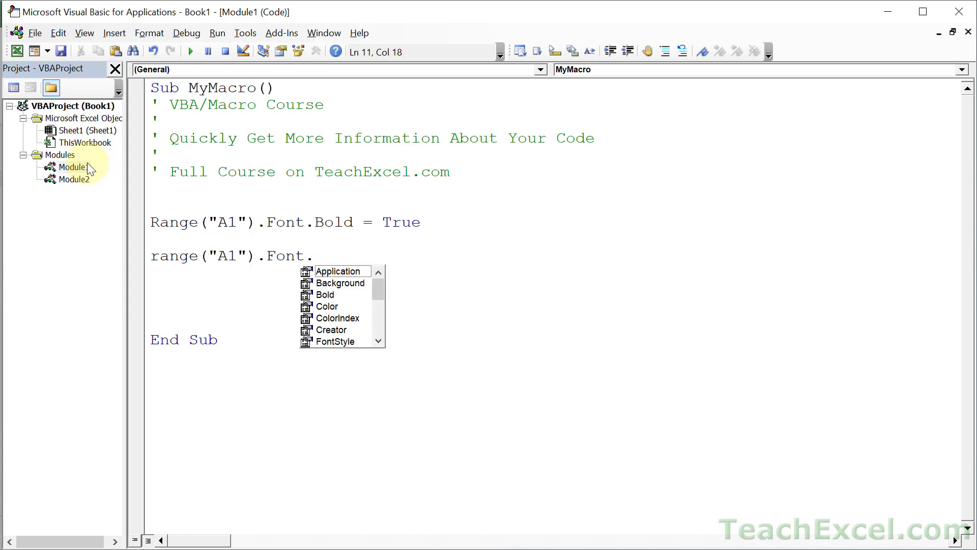
pyautogui.write('bo')
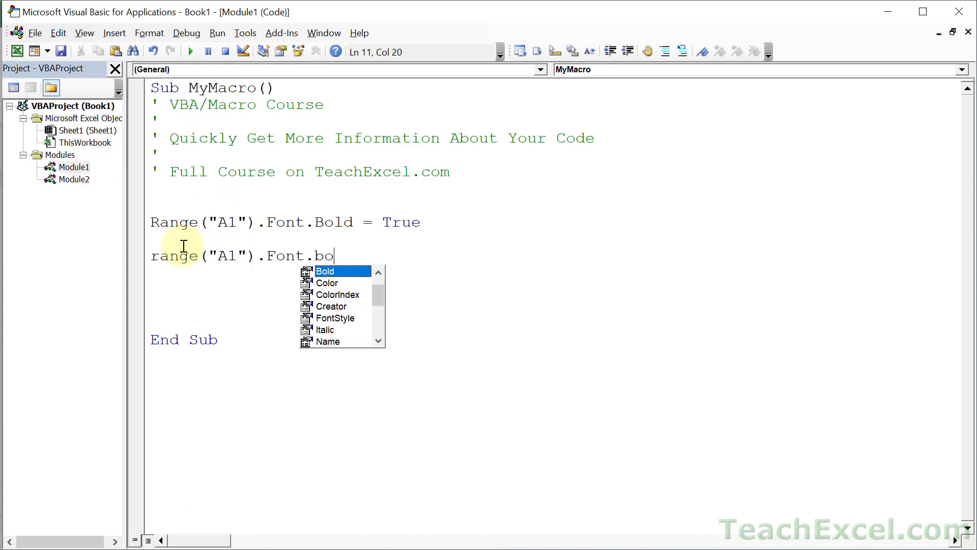
pyautogui.moveTo(219, 306)
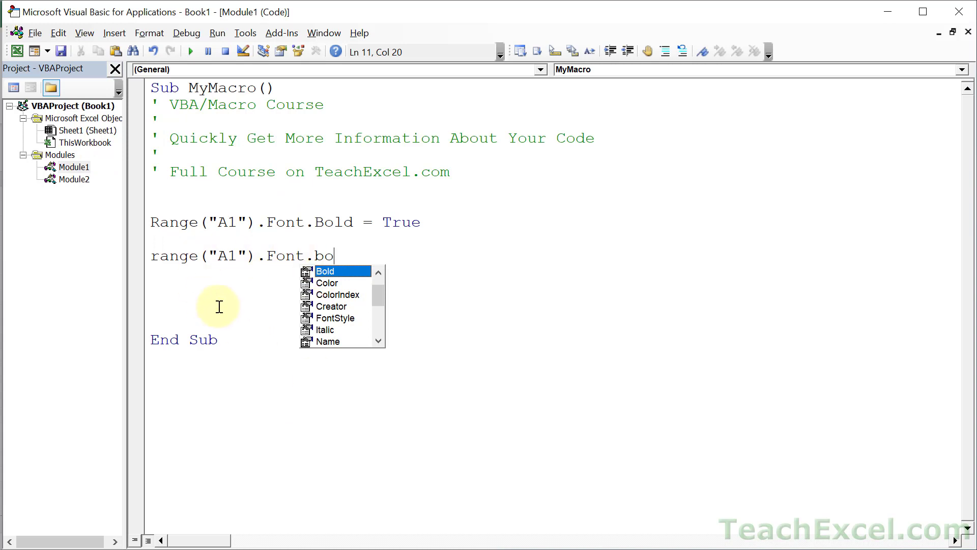
pyautogui.moveTo(259, 260)
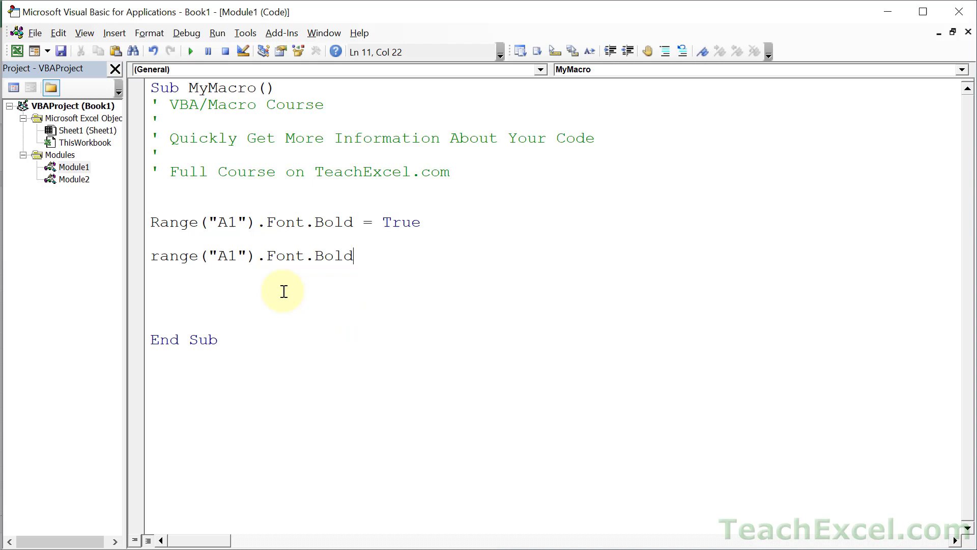
# - Delete the trial period and equals sign, leaving range("A1").Font.Bold with the cursor on Bold
pyautogui.write('.')
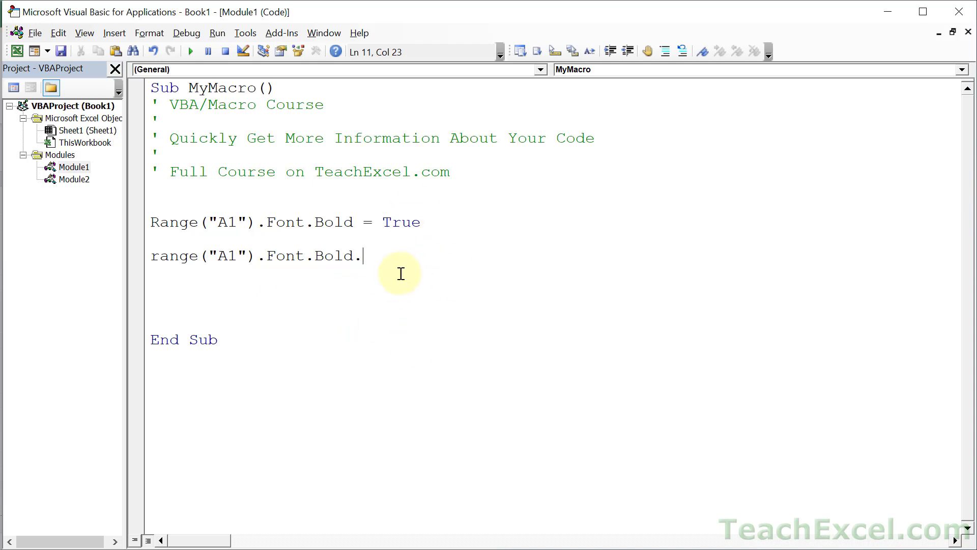
pyautogui.press('Backspace')
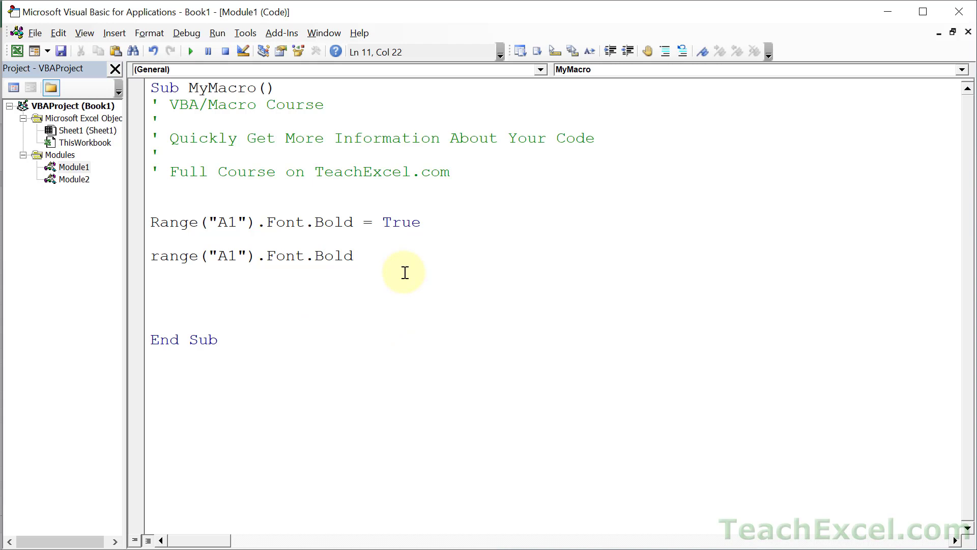
pyautogui.write('=')
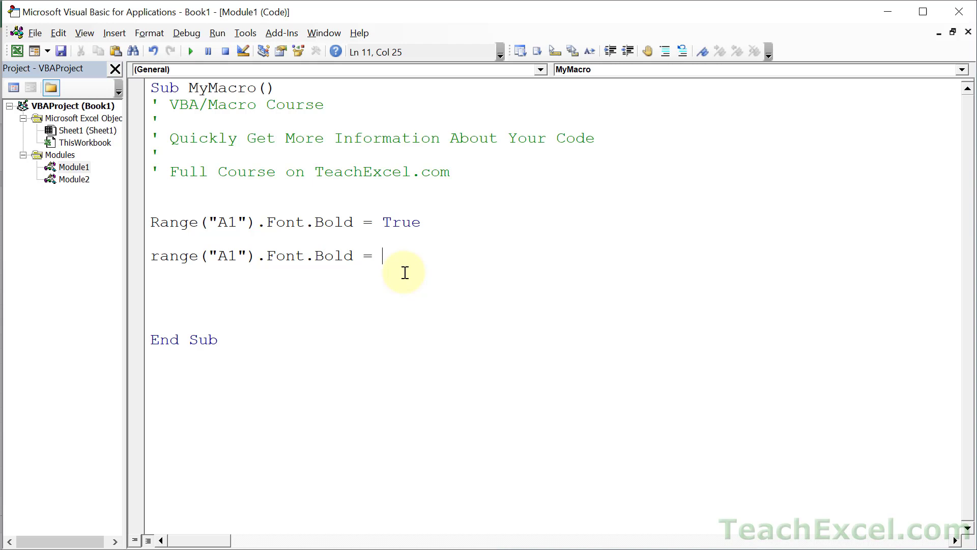
pyautogui.press('BackSpace')
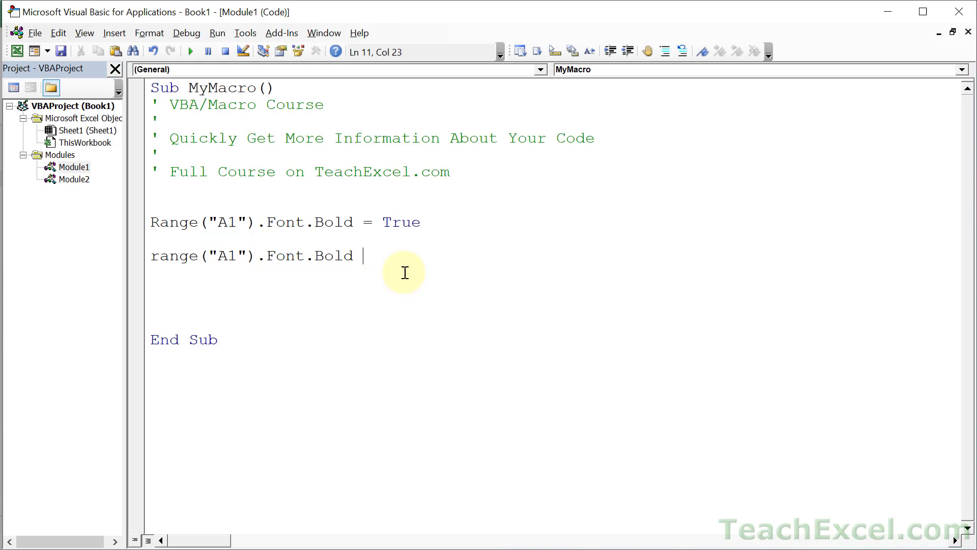
pyautogui.press('backspace')
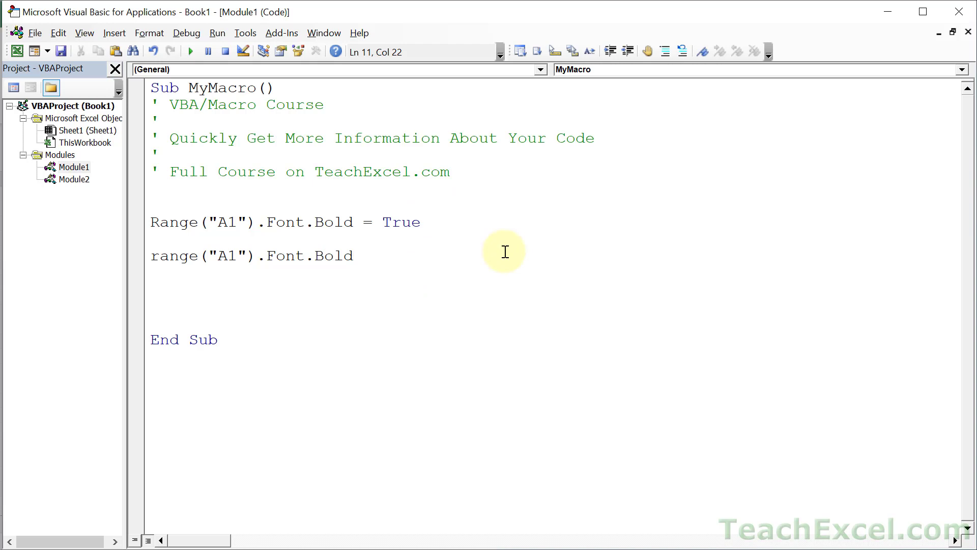
pyautogui.click(352, 255)
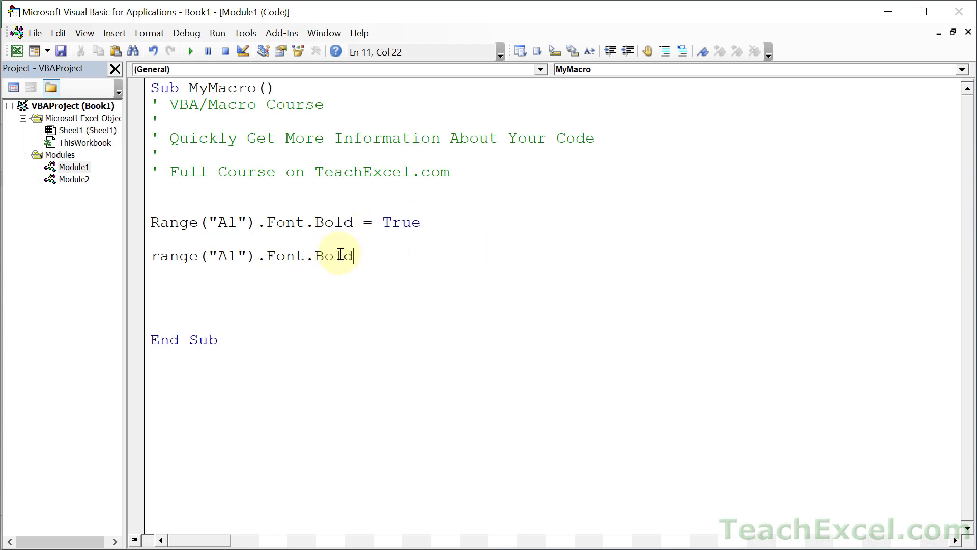
pyautogui.moveTo(304, 268)
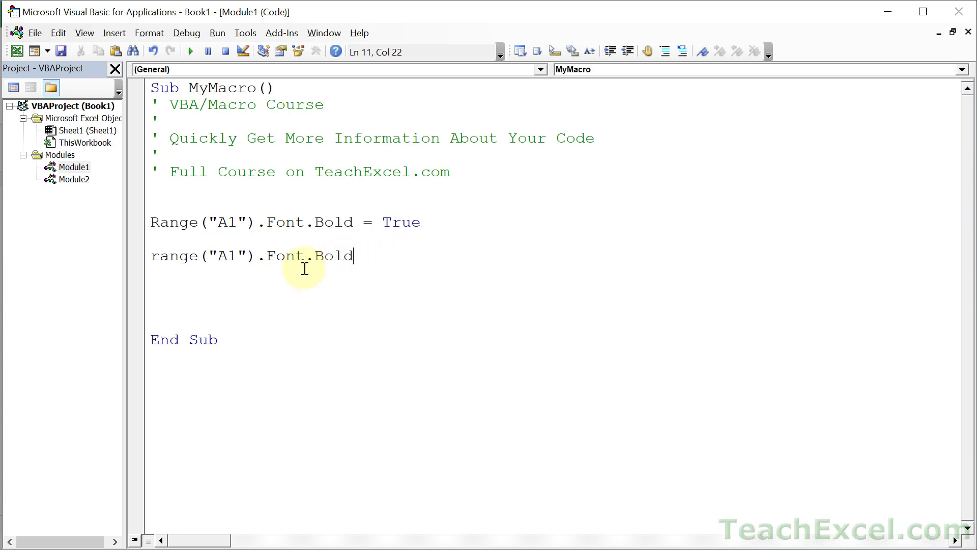
# - Find Bold's definition in the Object Browser and open its Font.Bold help page
pyautogui.rightClick(305, 256)
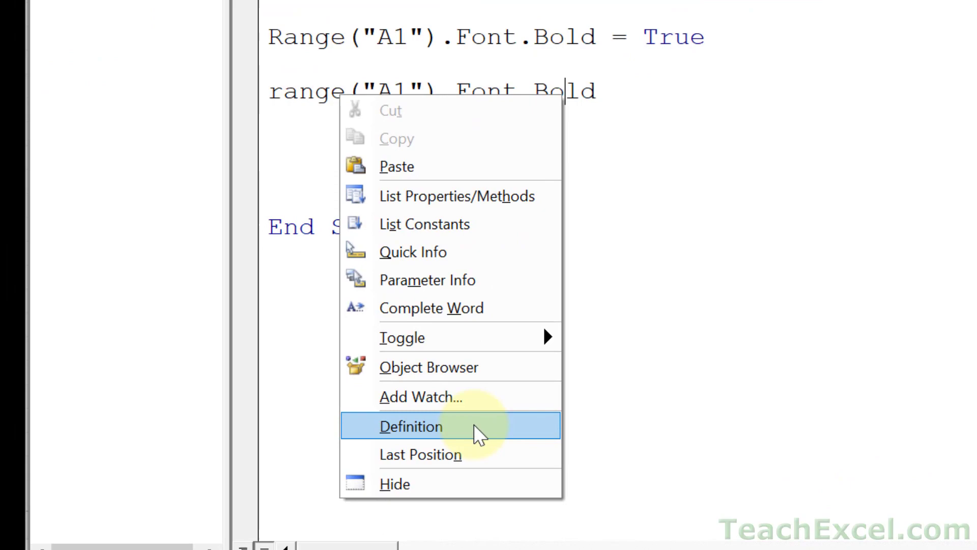
pyautogui.click(411, 426)
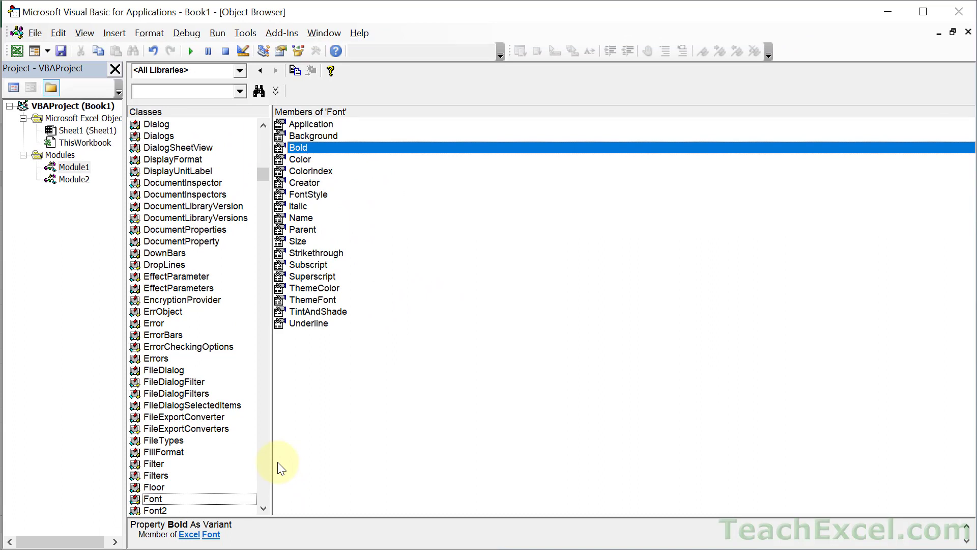
pyautogui.moveTo(181, 223)
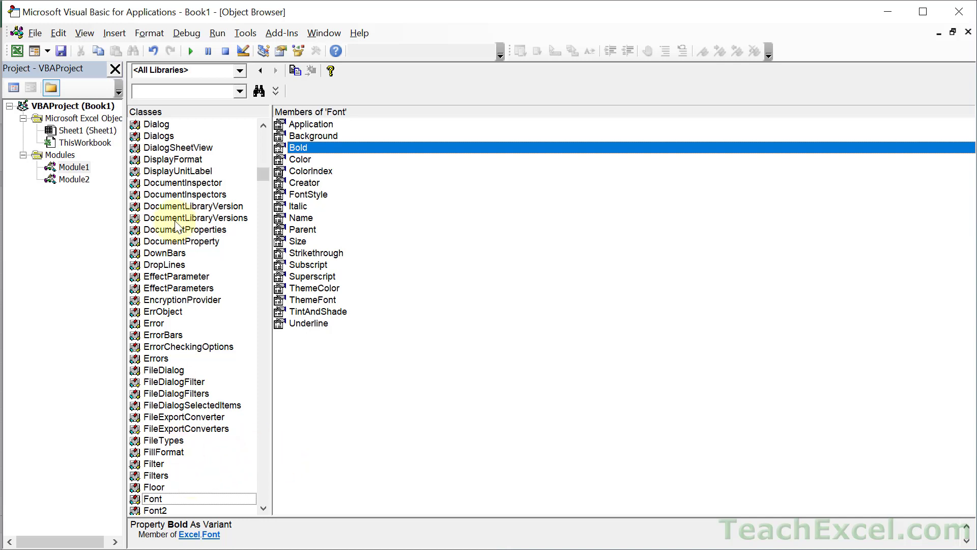
pyautogui.moveTo(221, 427)
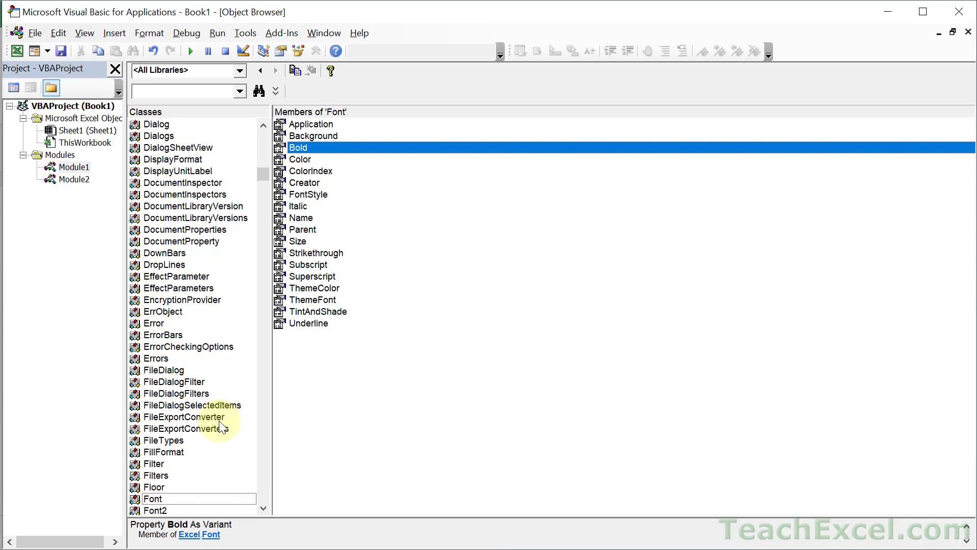
pyautogui.moveTo(421, 166)
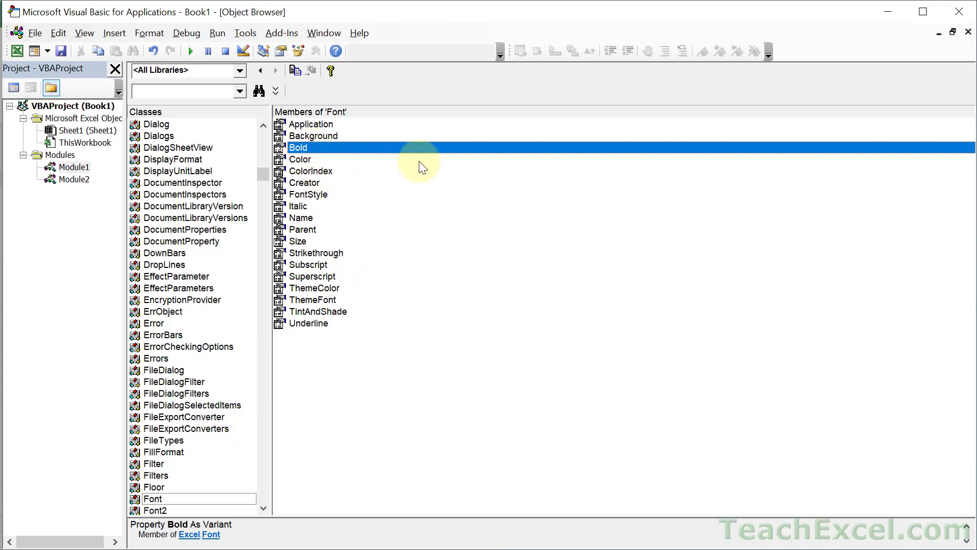
pyautogui.moveTo(350, 393)
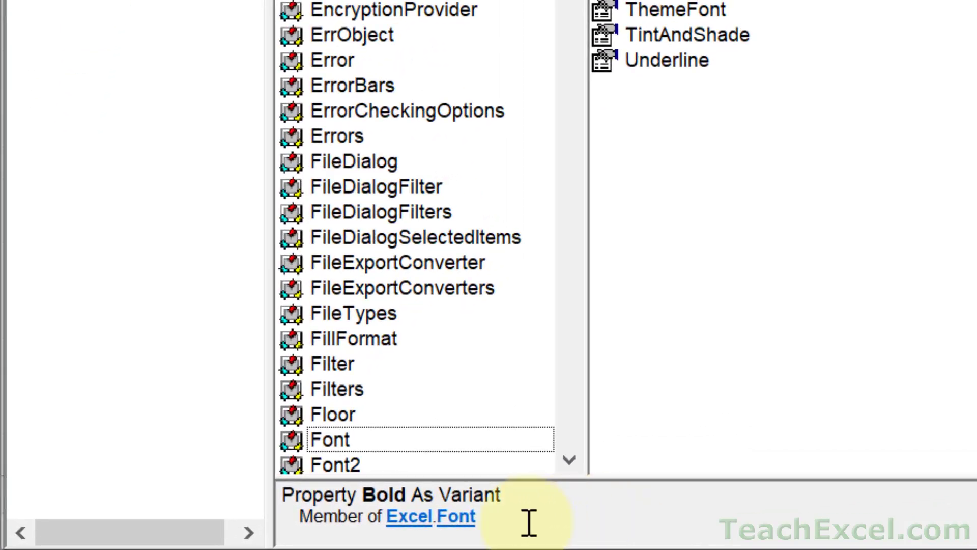
pyautogui.moveTo(511, 492)
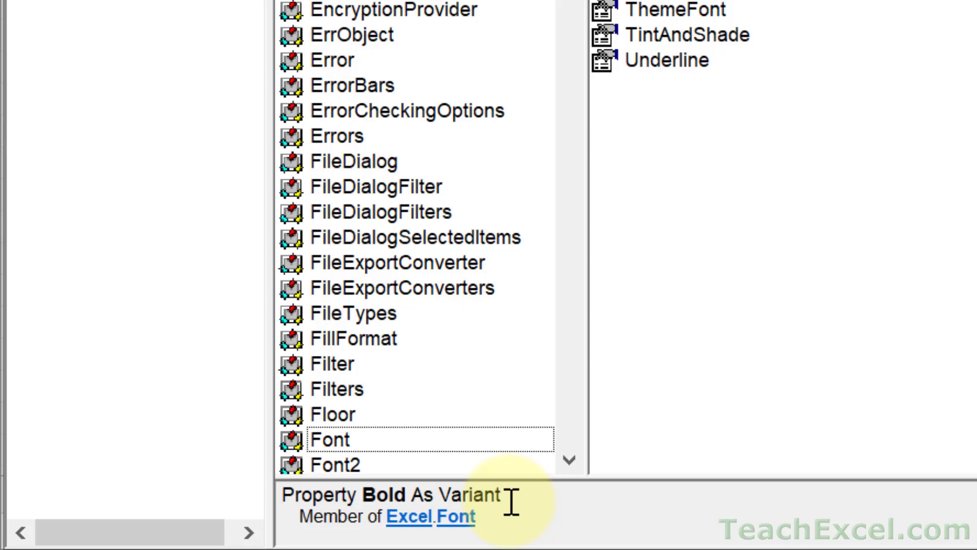
pyautogui.moveTo(635, 505)
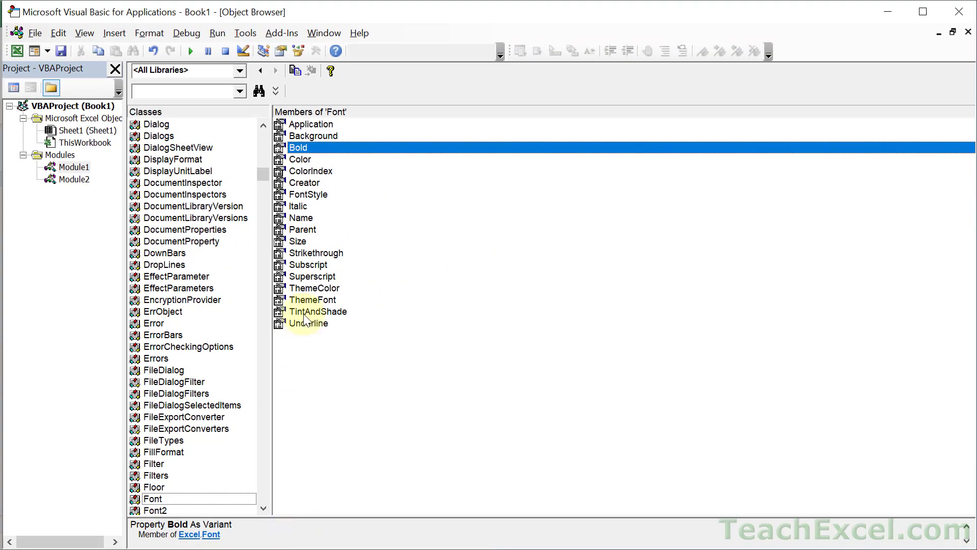
pyautogui.moveTo(306, 153)
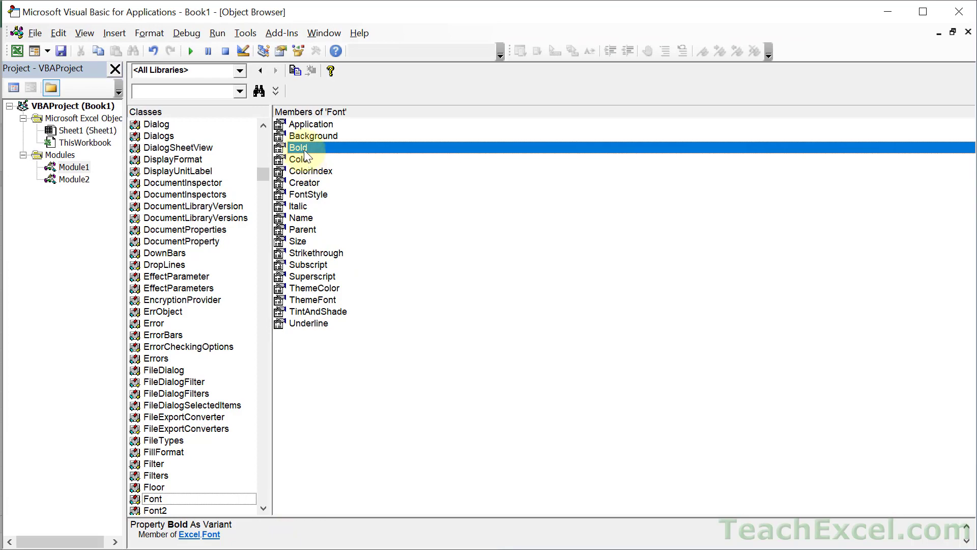
pyautogui.rightClick(299, 147)
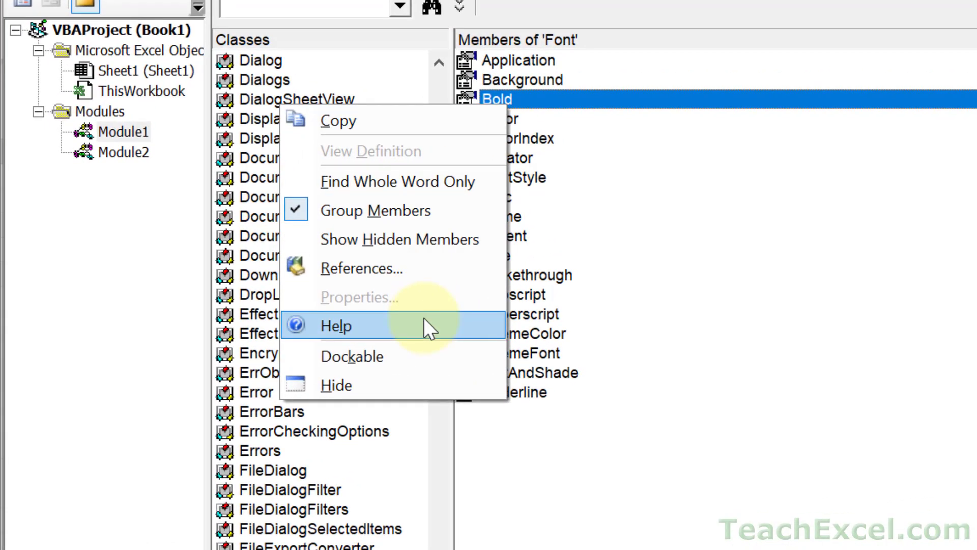
pyautogui.click(335, 326)
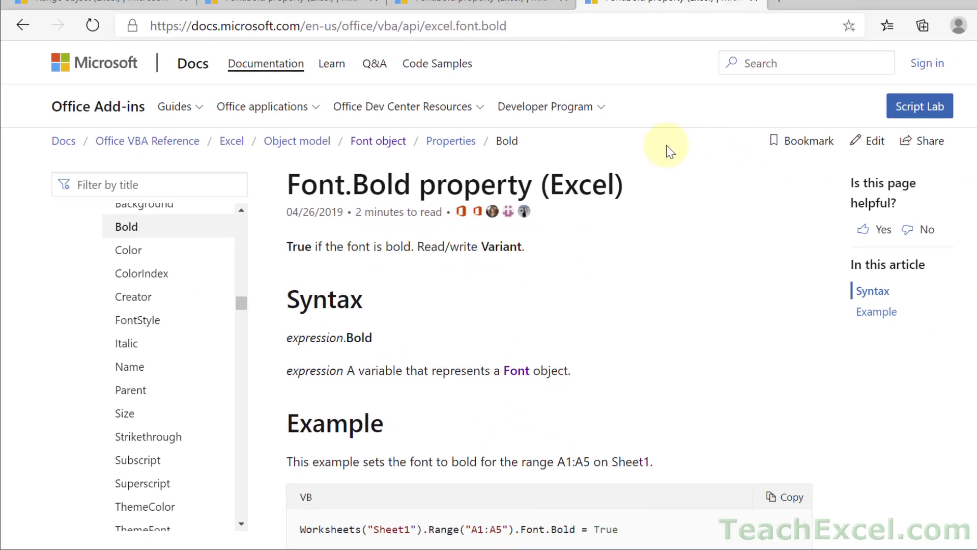
pyautogui.doubleClick(380, 184)
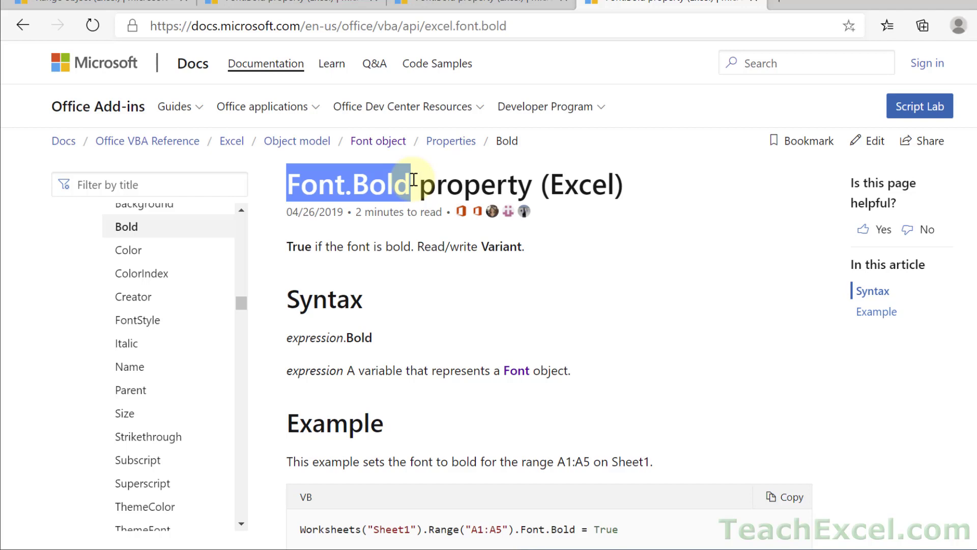
pyautogui.moveTo(288, 247)
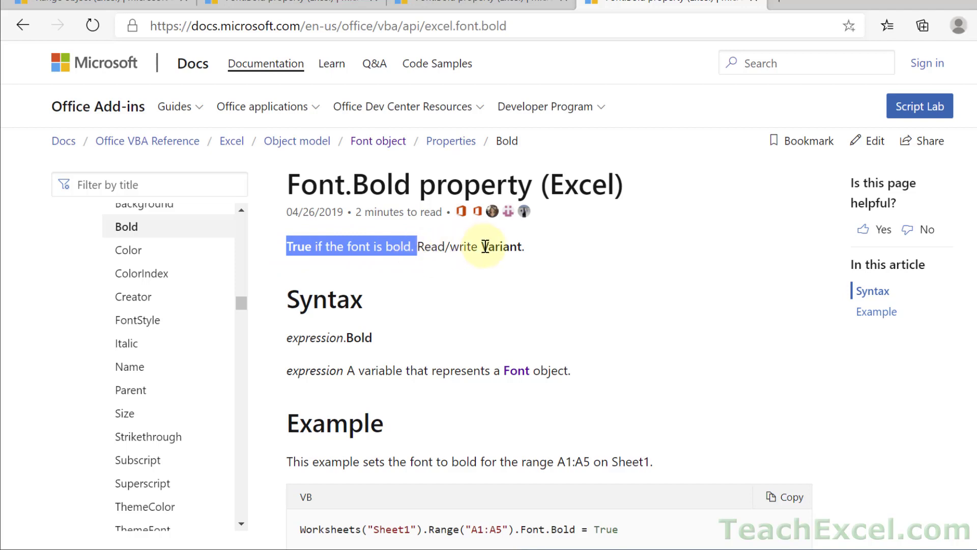
pyautogui.moveTo(427, 251)
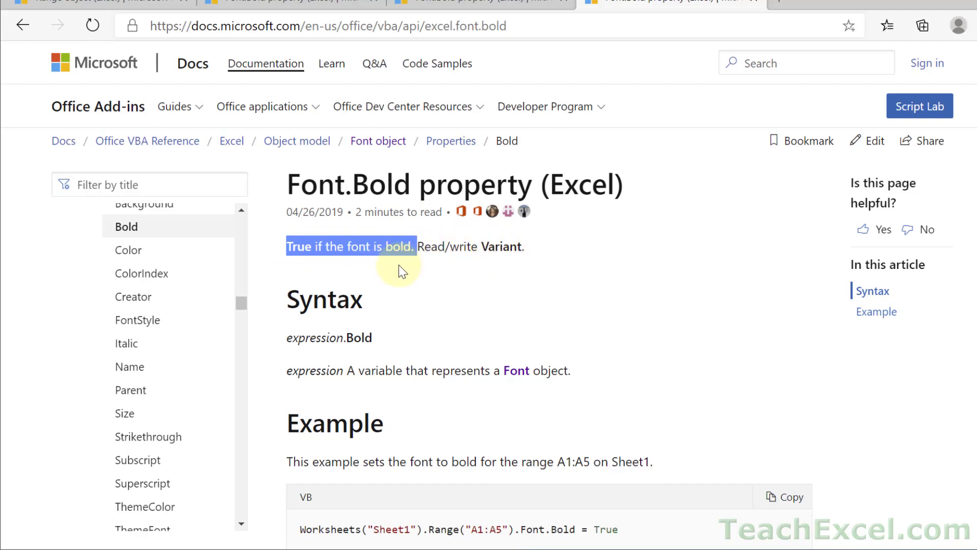
pyautogui.moveTo(595, 287)
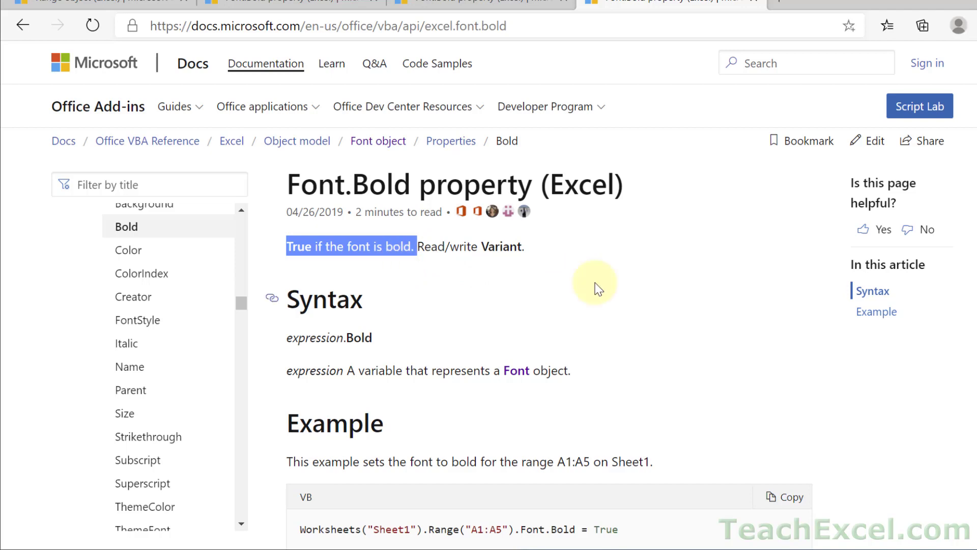
pyautogui.scroll(-3)
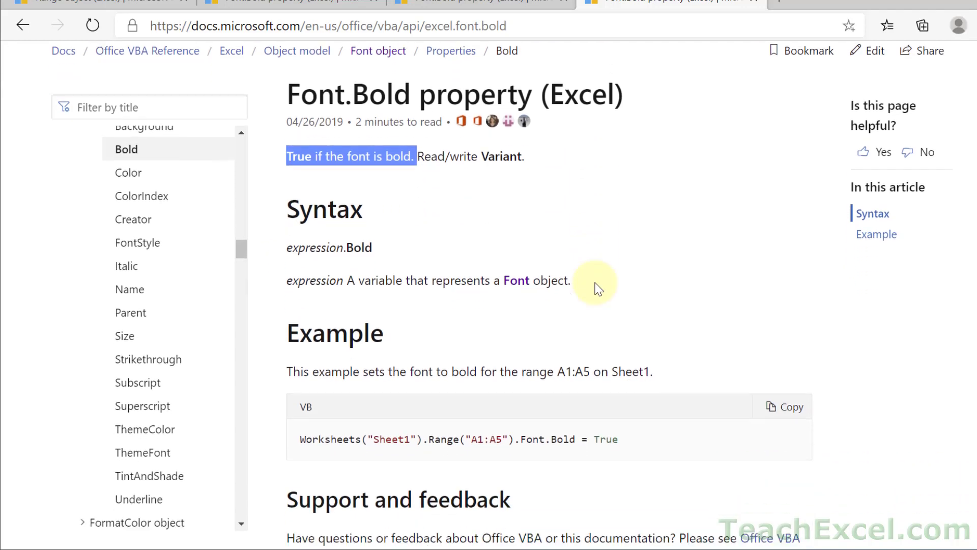
pyautogui.scroll(-3)
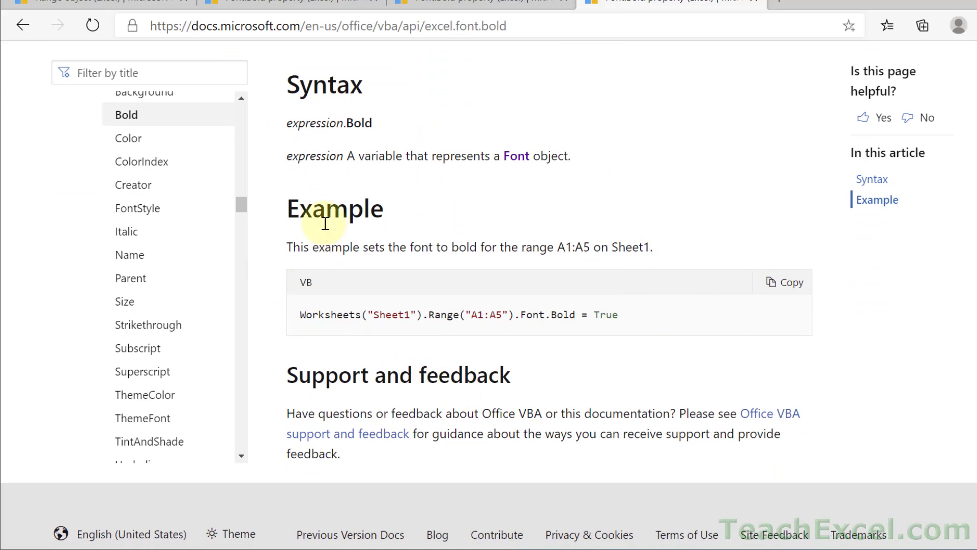
pyautogui.moveTo(491, 291)
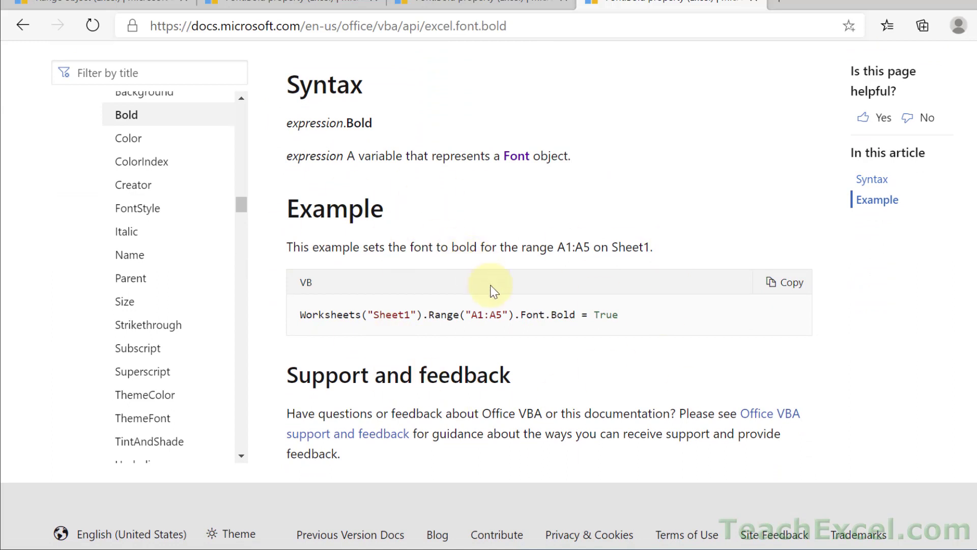
pyautogui.moveTo(464, 314)
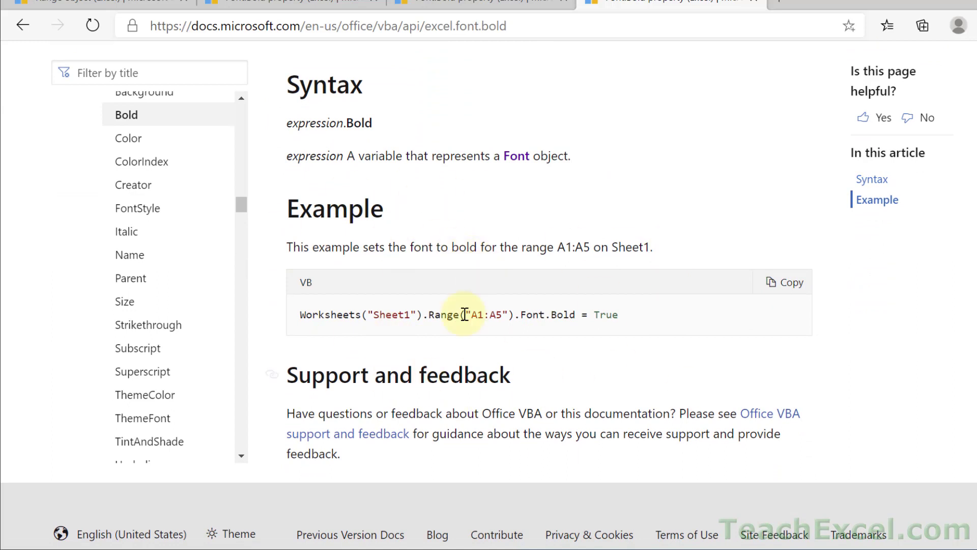
pyautogui.moveTo(567, 274)
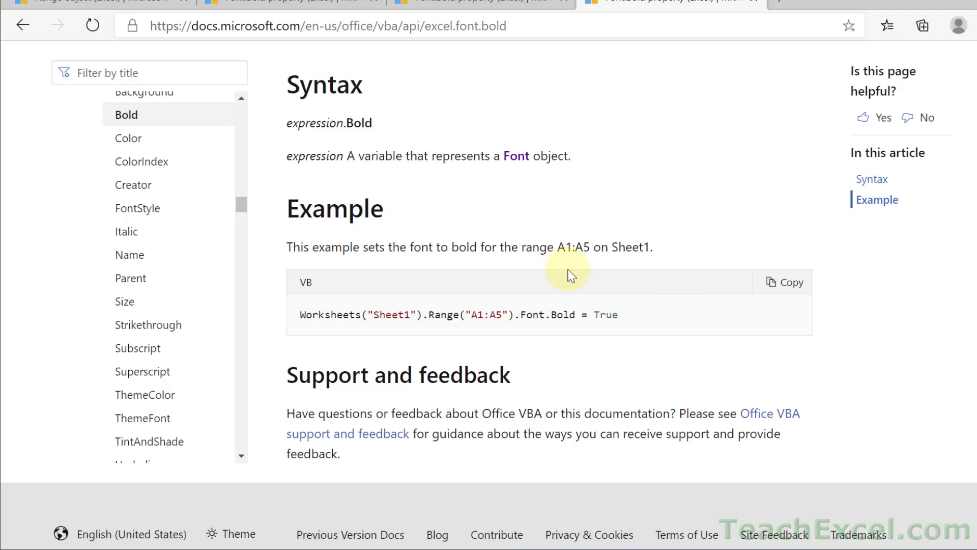
pyautogui.scroll(3)
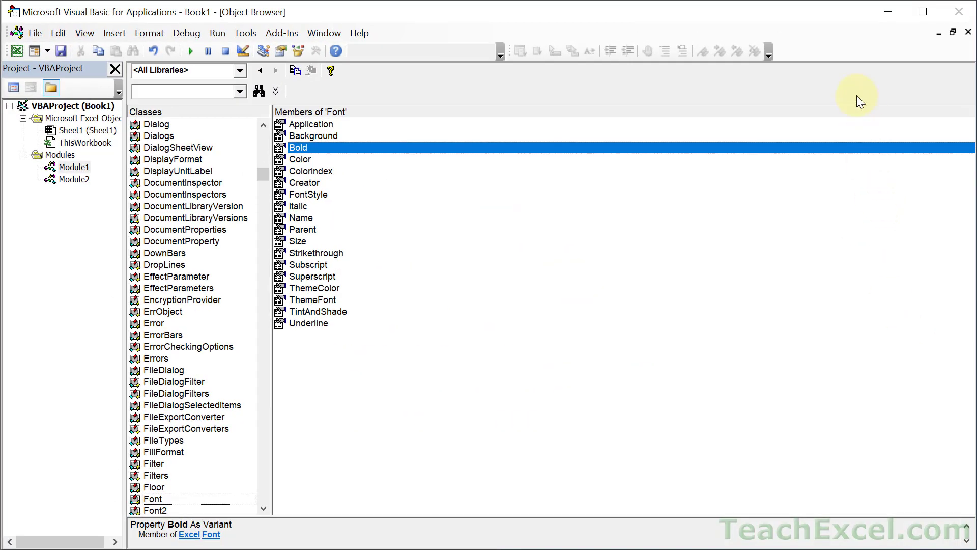
pyautogui.moveTo(970, 33)
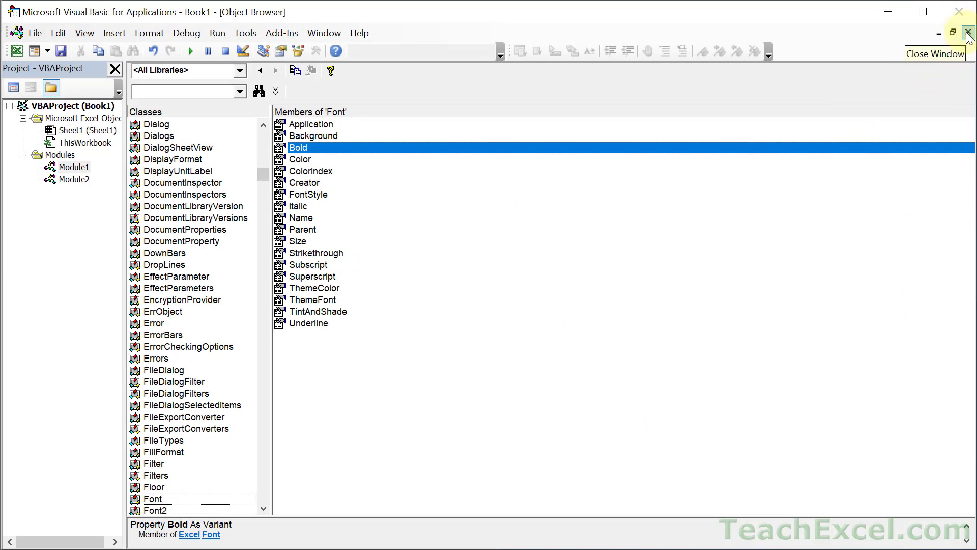
# - Close the Object Browser to return to Module1's MyMacro code
pyautogui.click(967, 33)
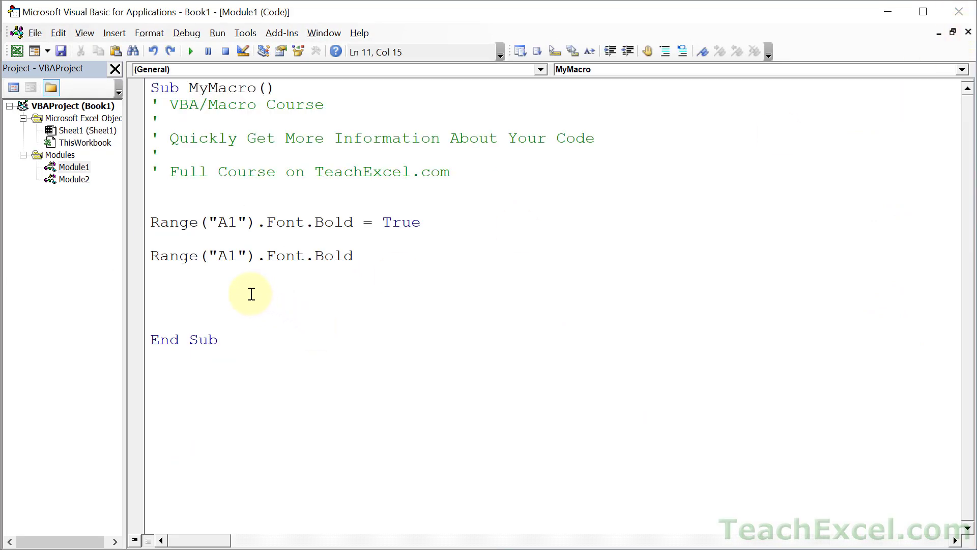
# - Show Quick Info with Ctrl+I on the second Range("A1").Font.Bold line
pyautogui.press('ctrl+i')
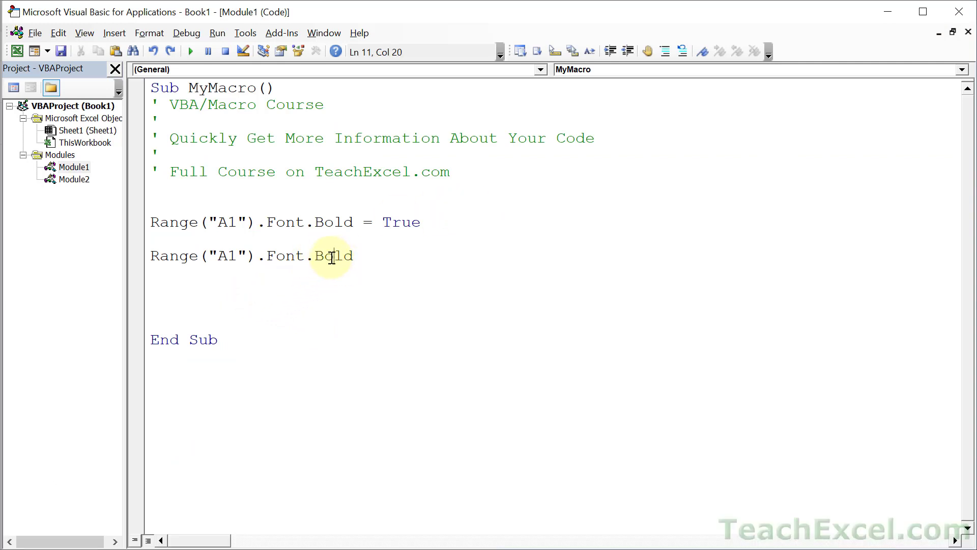
pyautogui.moveTo(341, 274)
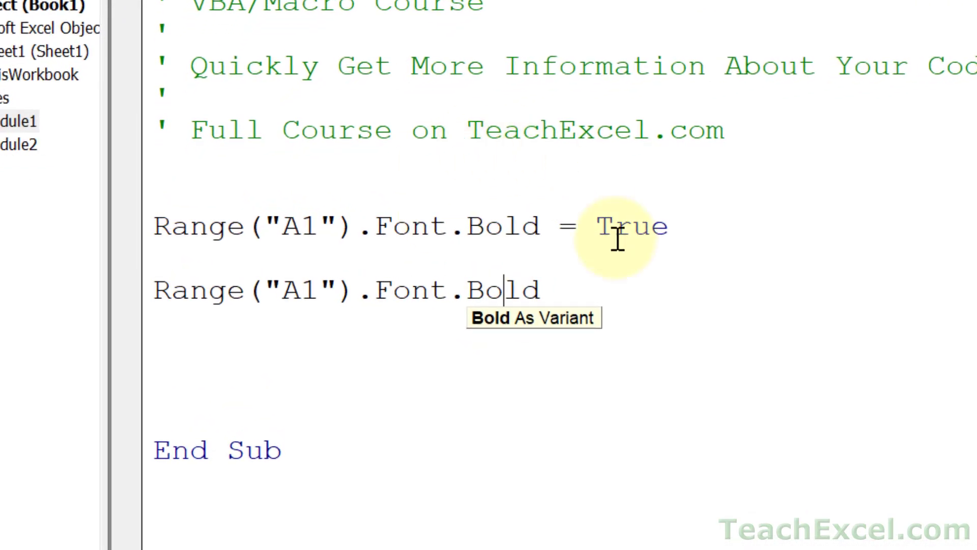
pyautogui.moveTo(421, 289)
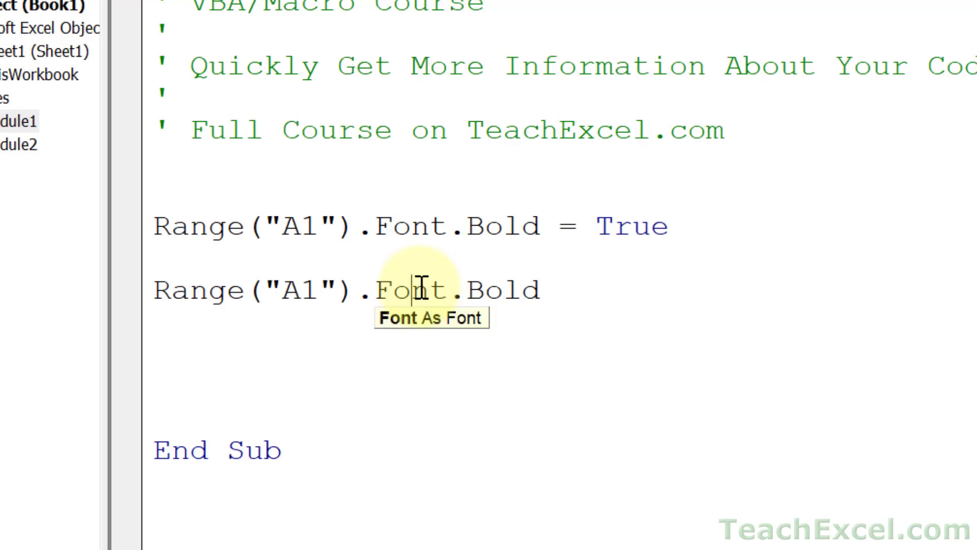
pyautogui.moveTo(190, 292)
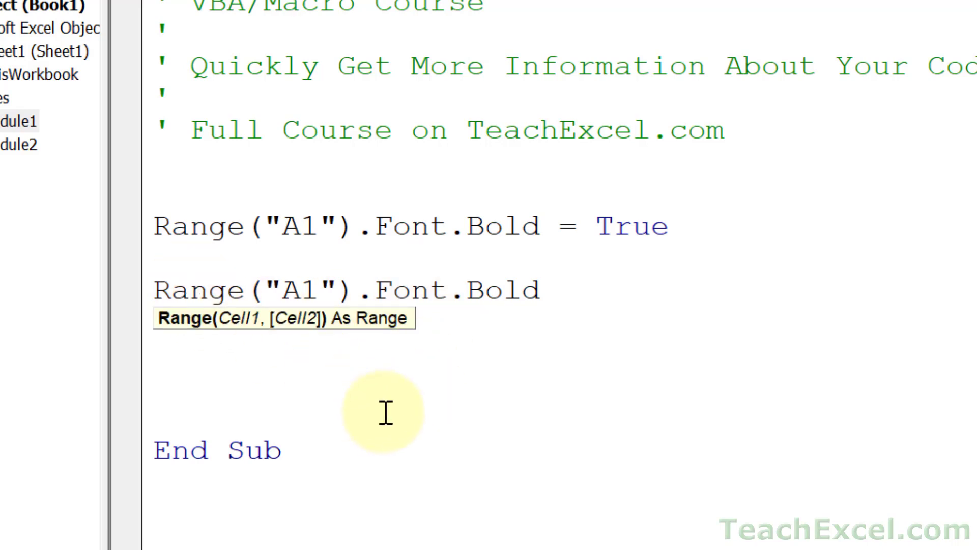
pyautogui.moveTo(349, 330)
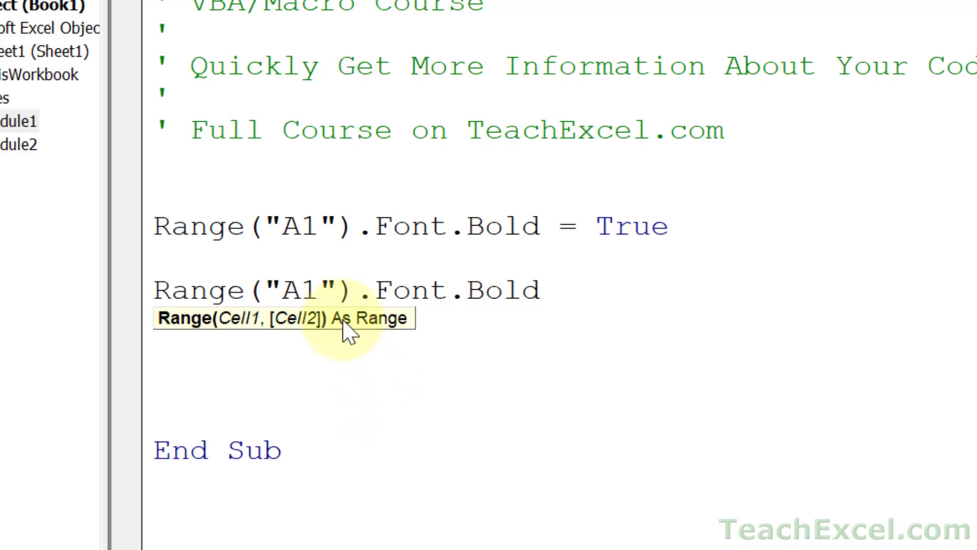
pyautogui.moveTo(211, 353)
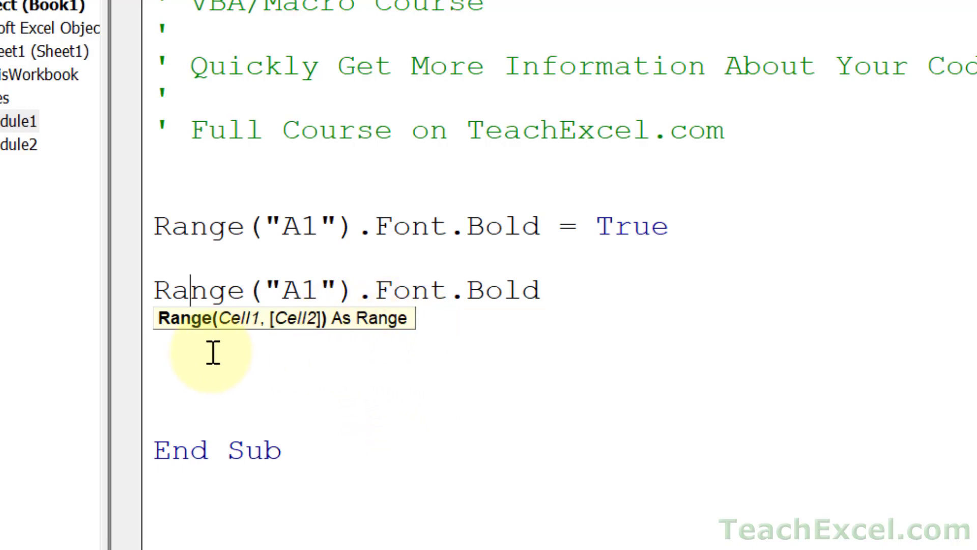
pyautogui.moveTo(237, 318)
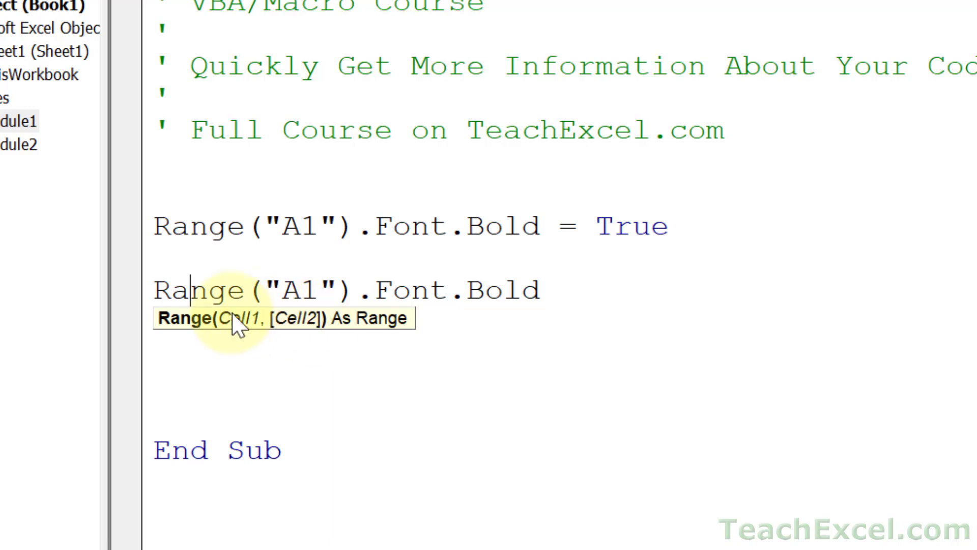
pyautogui.moveTo(287, 337)
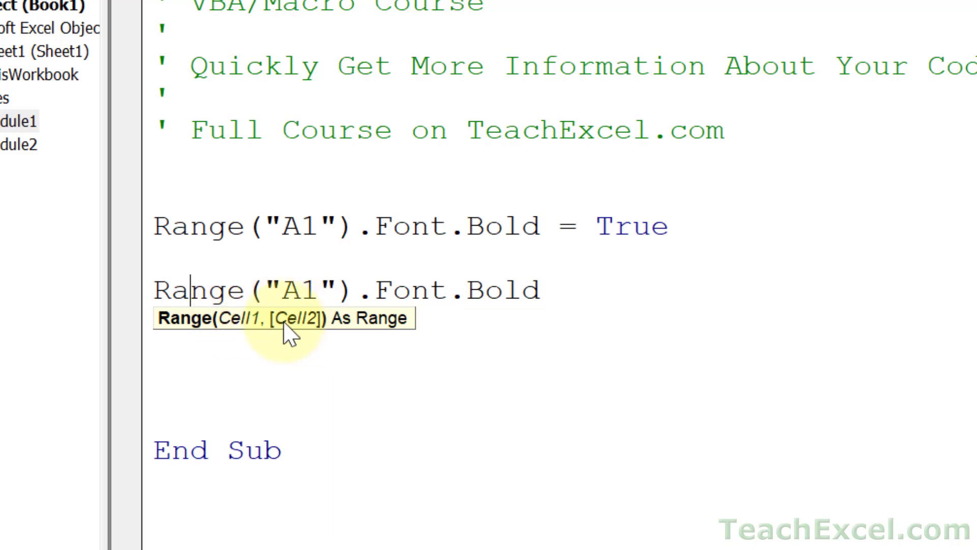
# - Declare Dim myVariable As Workbook and start a myVariable line beneath it
pyautogui.write('dim')
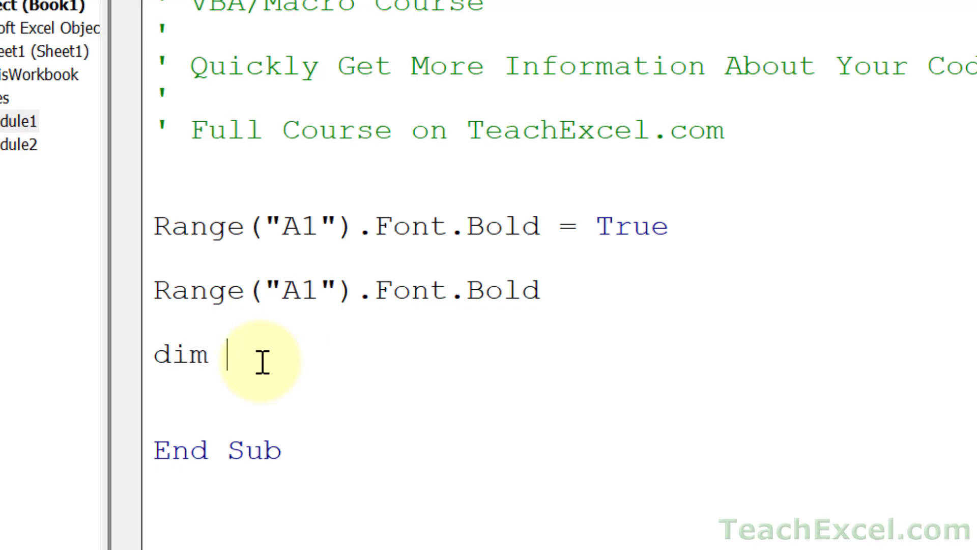
pyautogui.write('myVariable as')
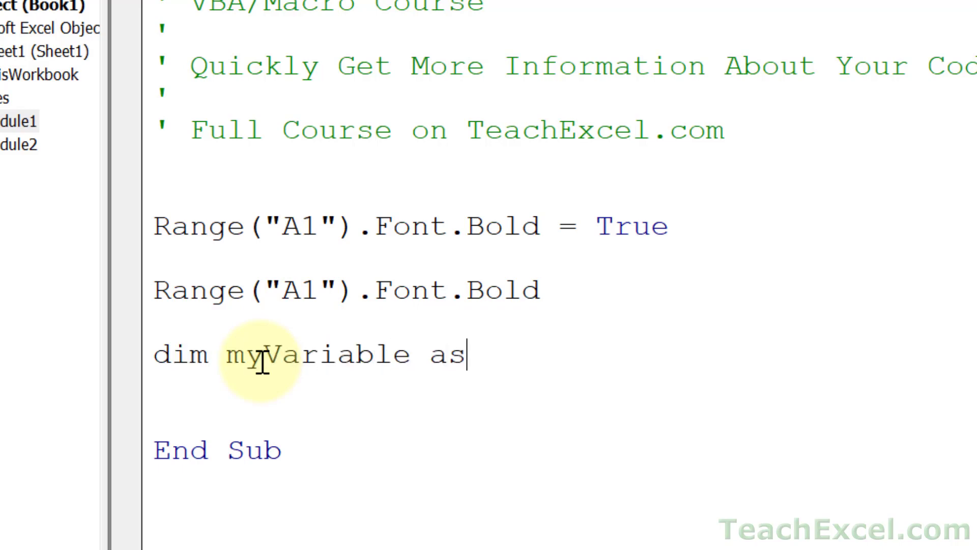
pyautogui.write('work')
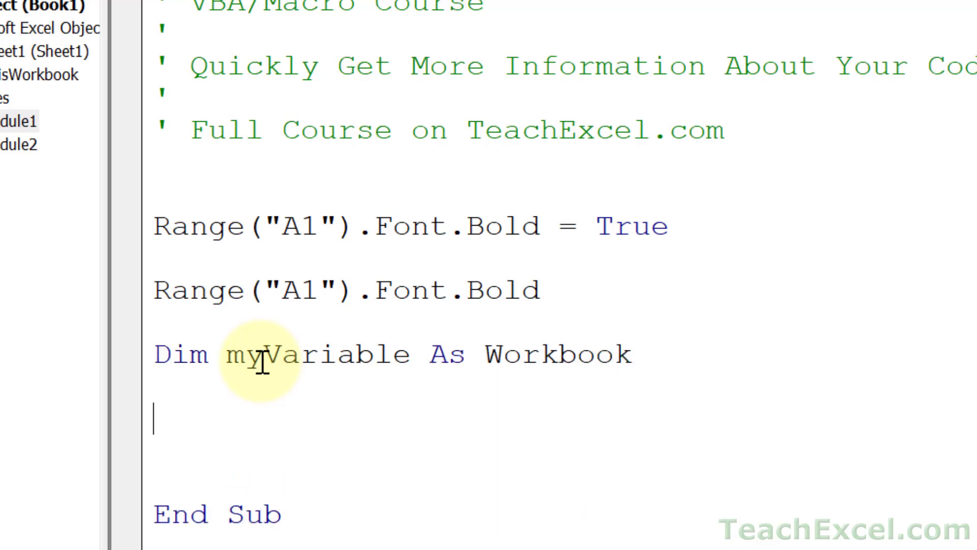
pyautogui.write('myVariable')
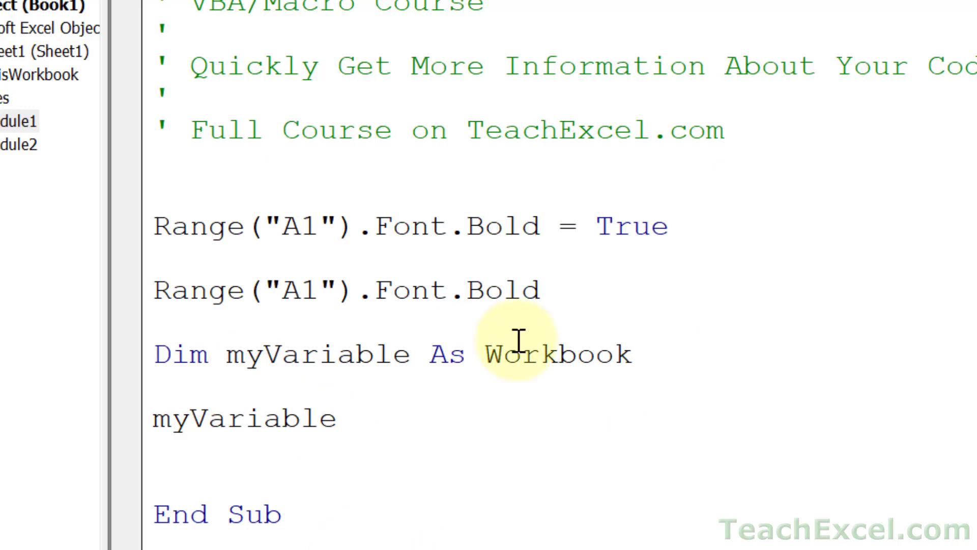
pyautogui.moveTo(240, 419)
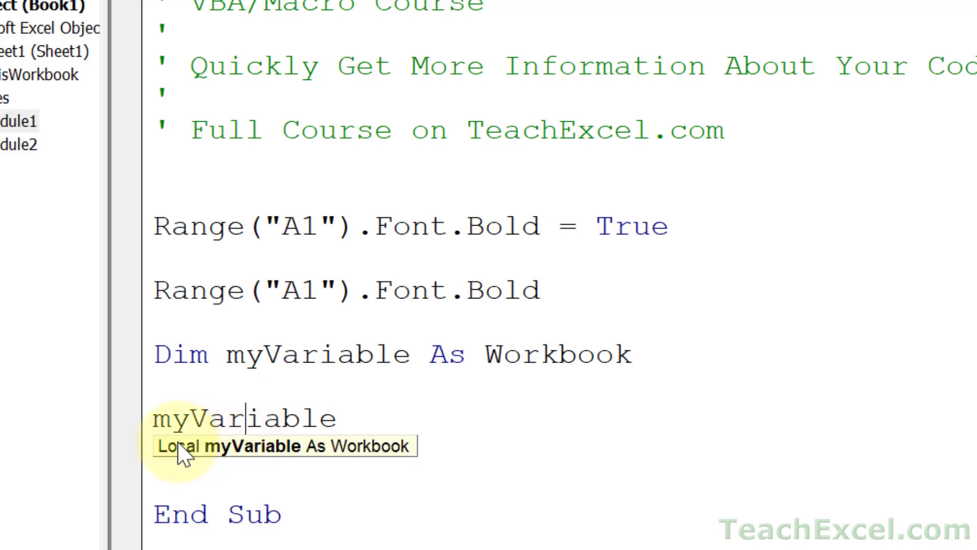
pyautogui.moveTo(209, 470)
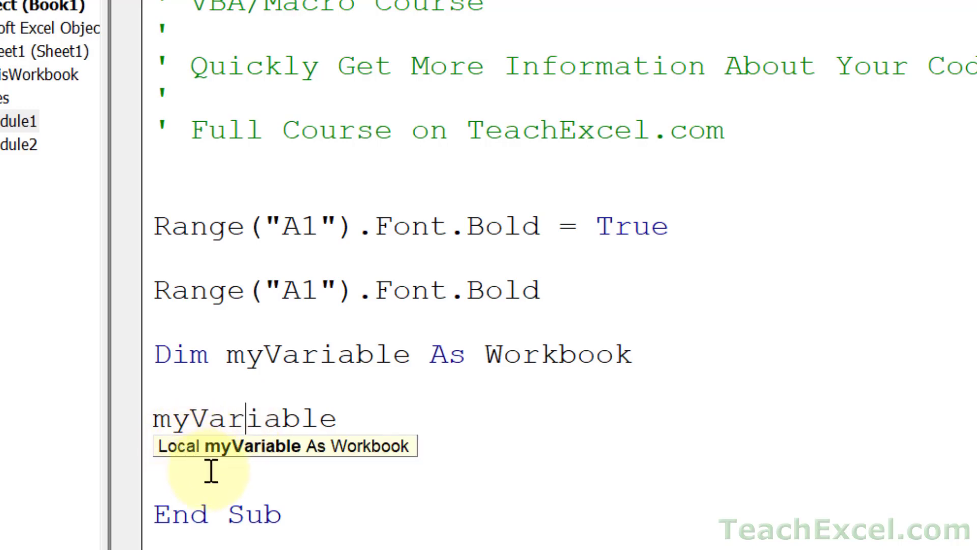
pyautogui.moveTo(330, 505)
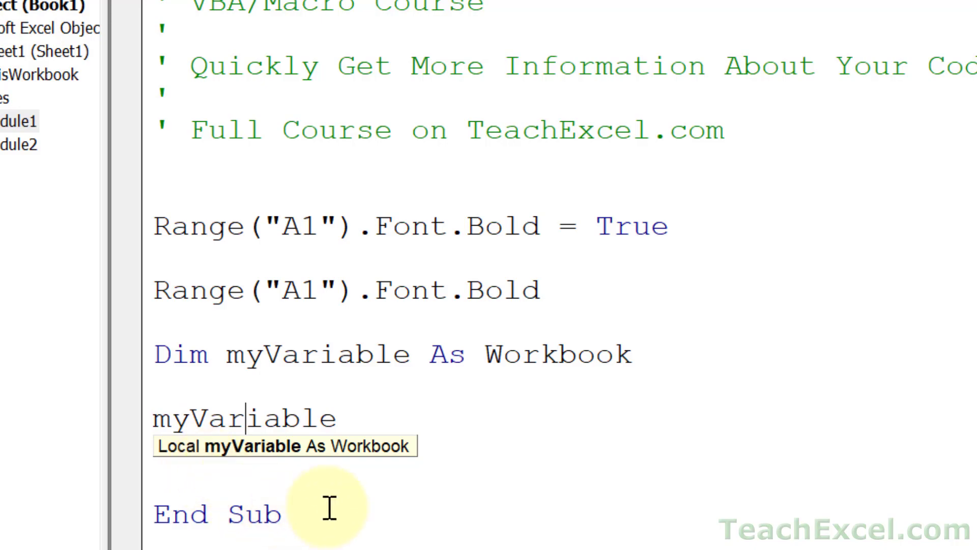